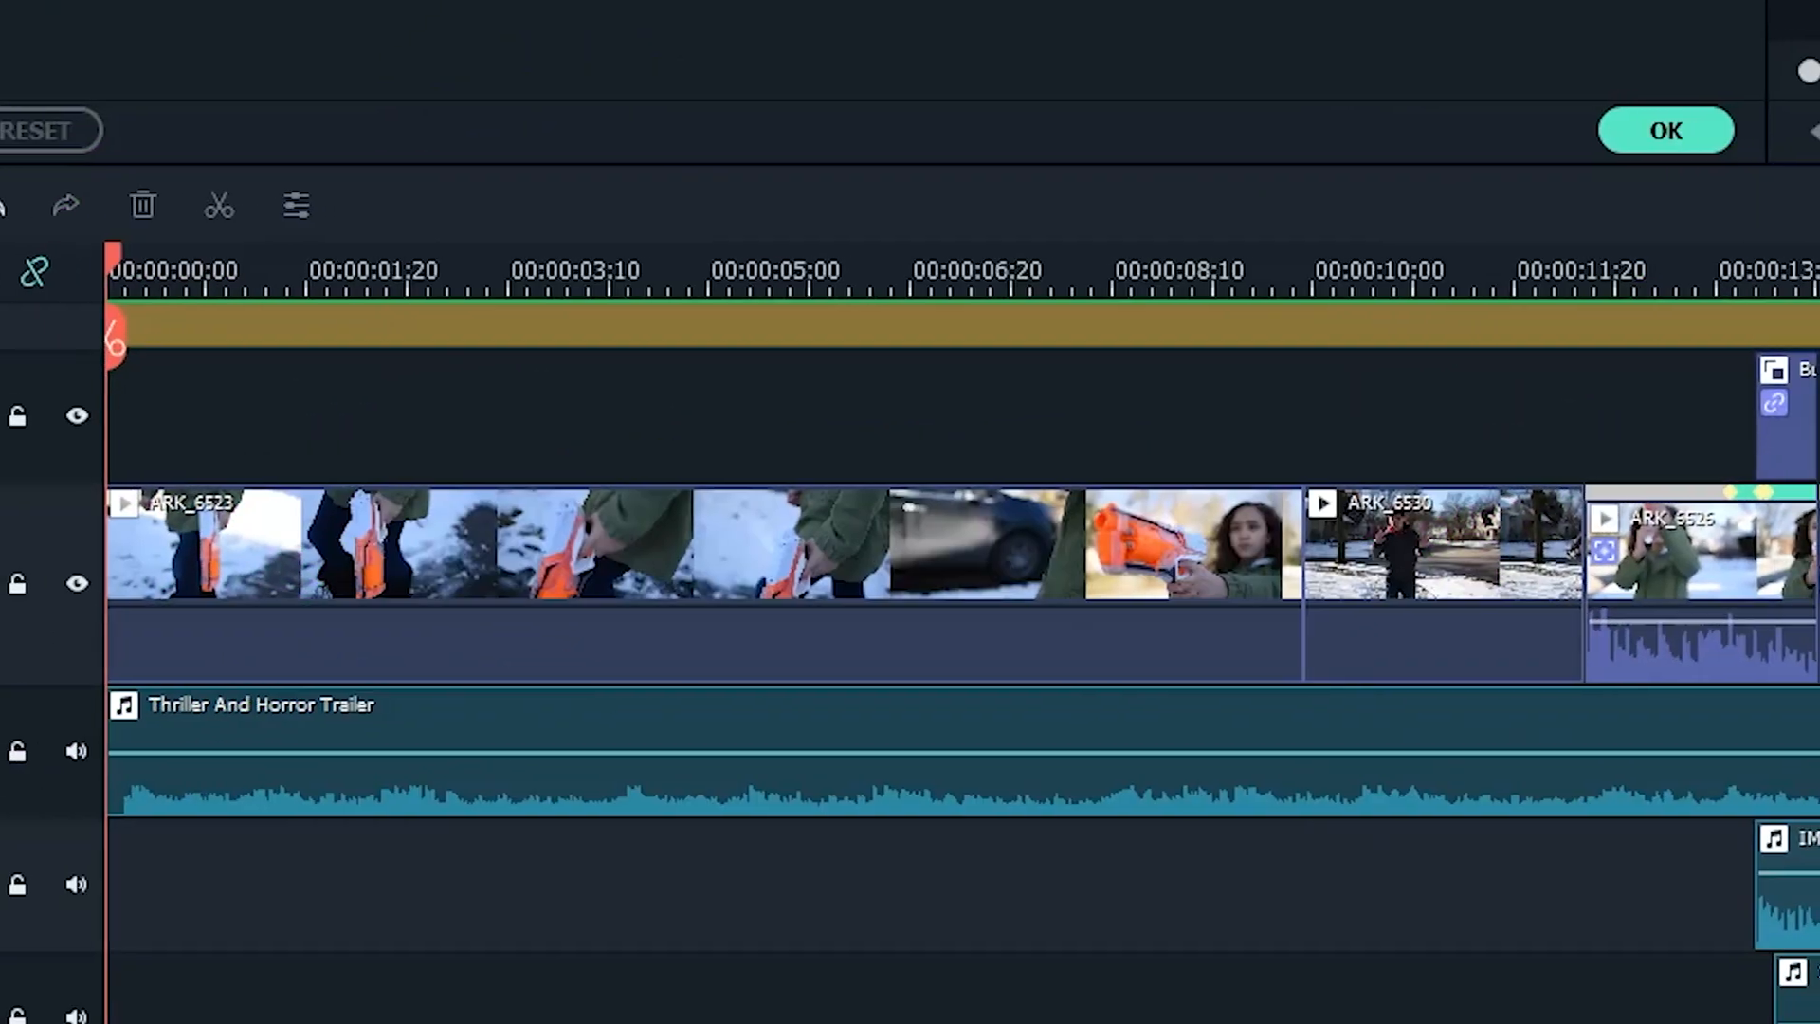
Step: Browse the Filmstock 'blockbuster' results and start the BlockBuster Lasers Pack download
scroll(right, 3)
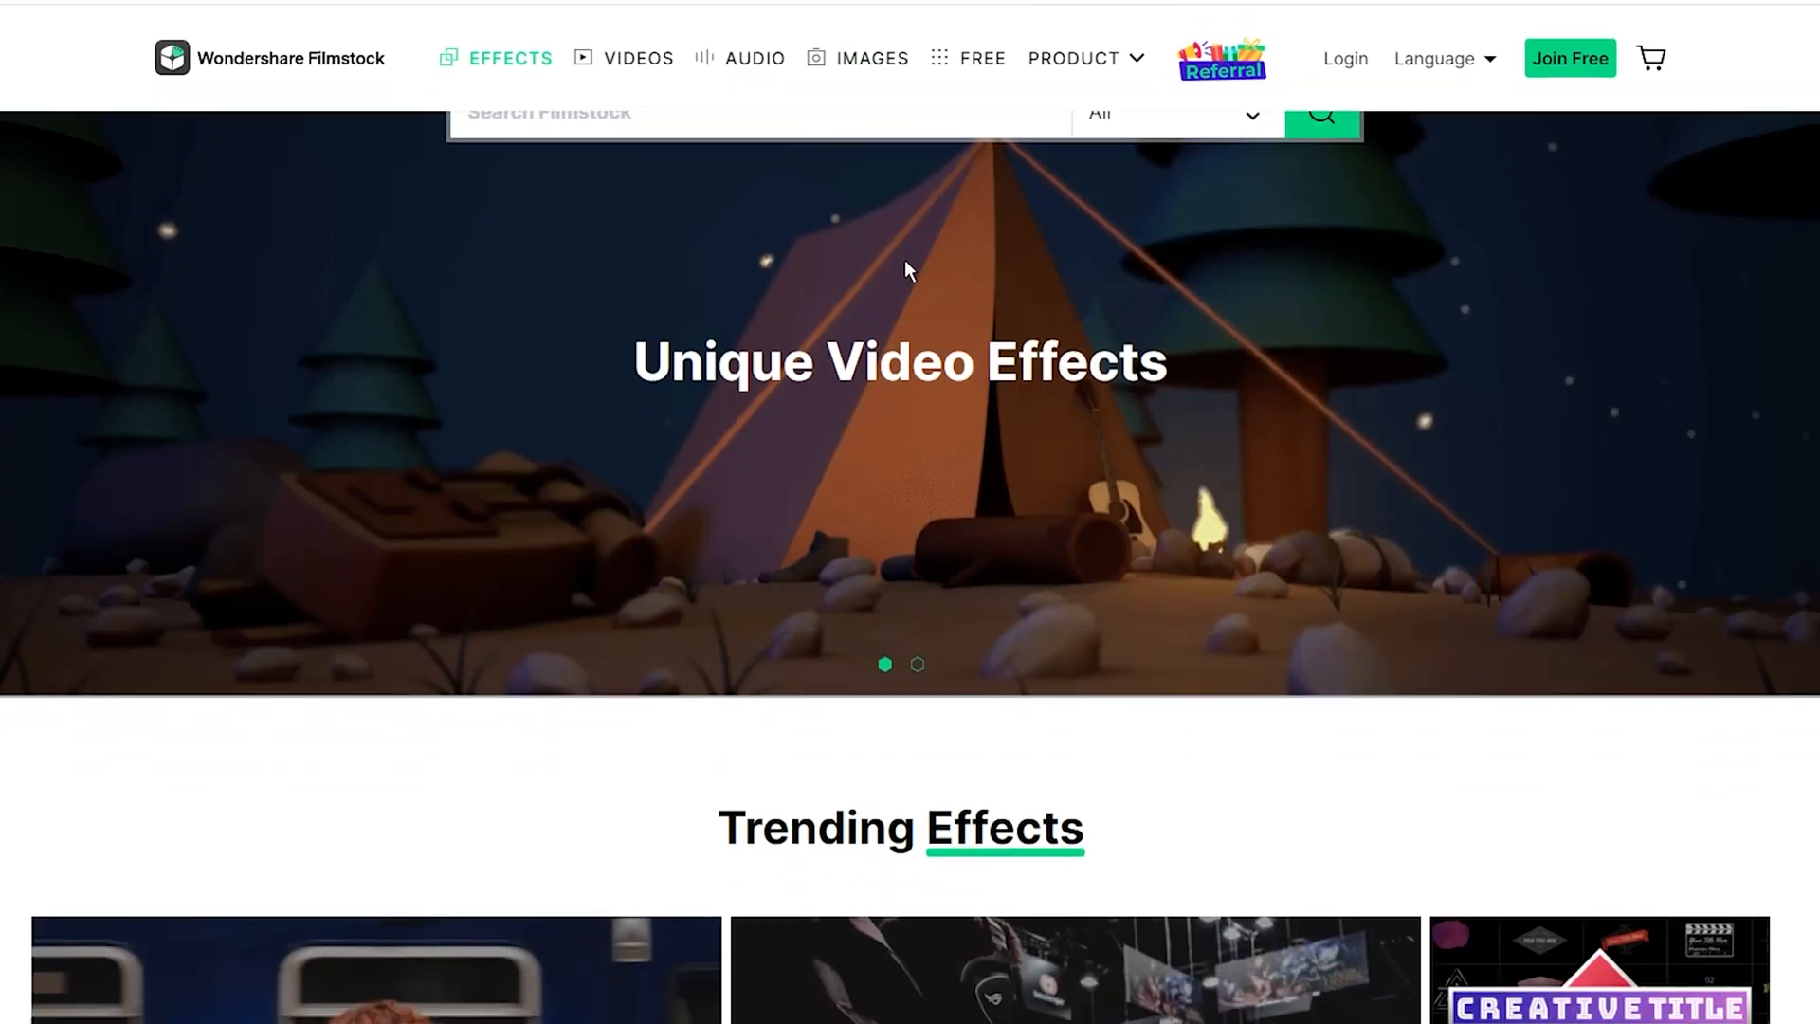
scroll(down, 3)
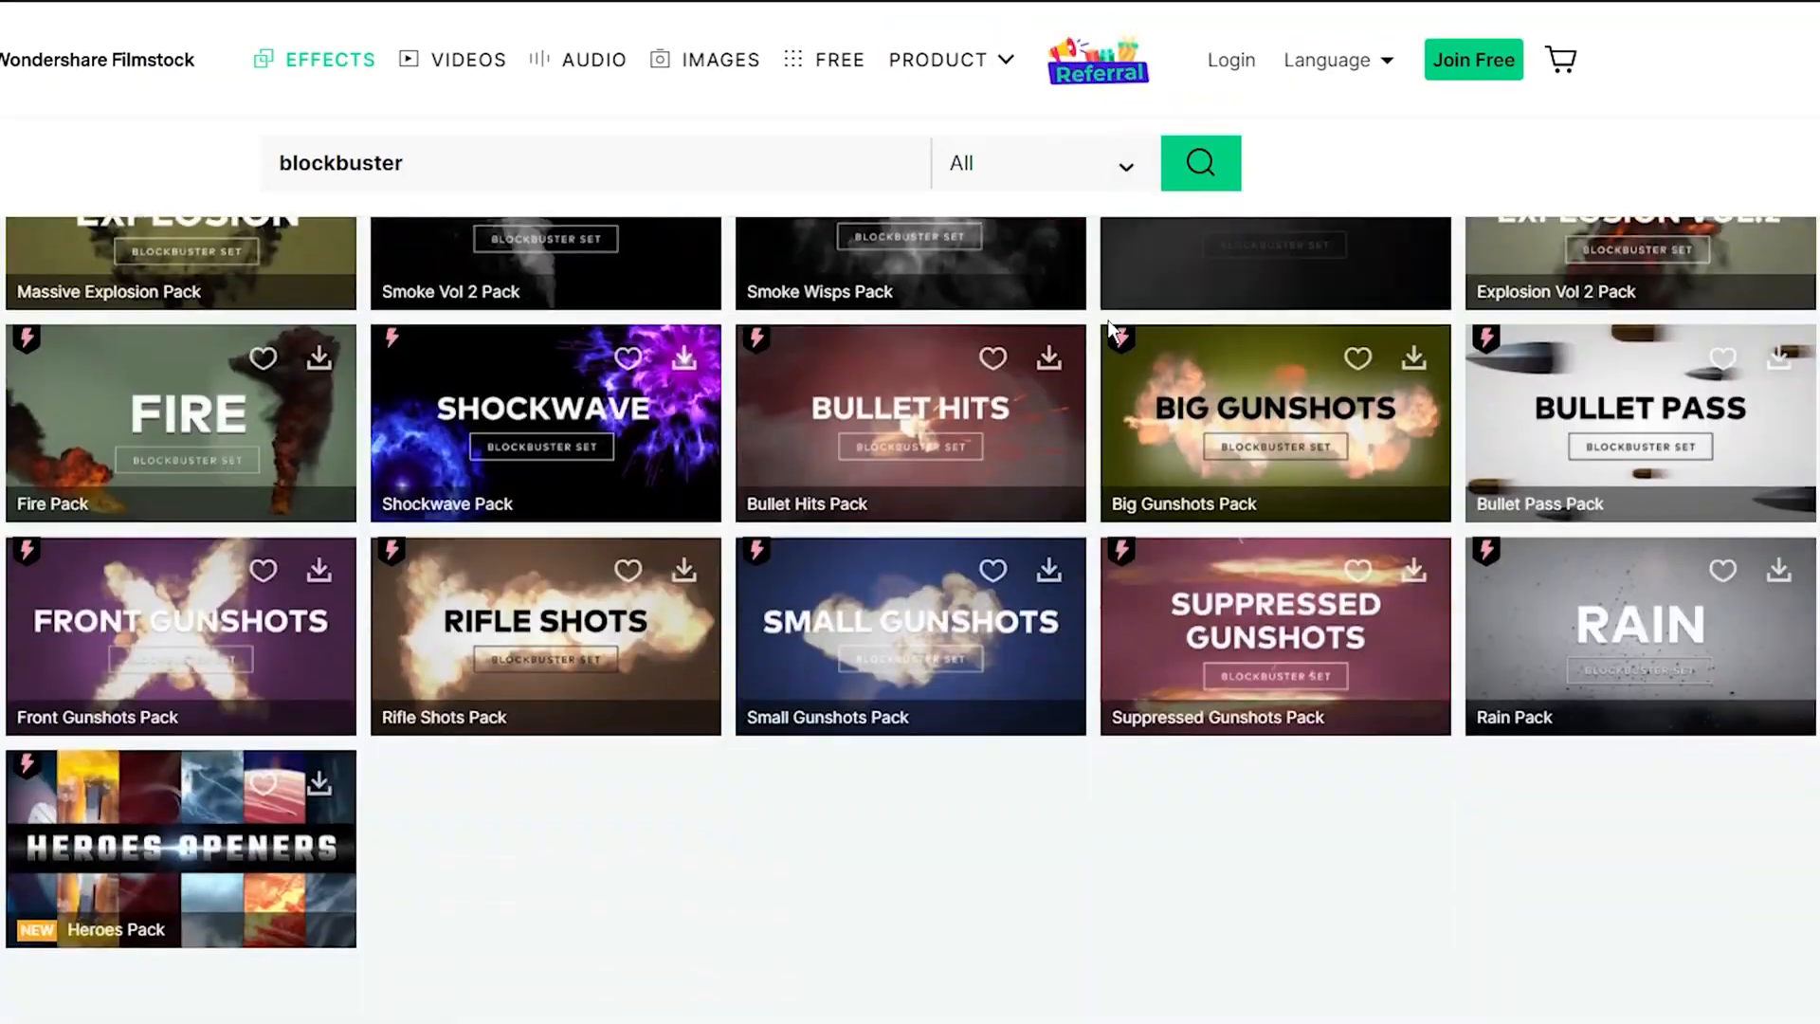
scroll(up, 3)
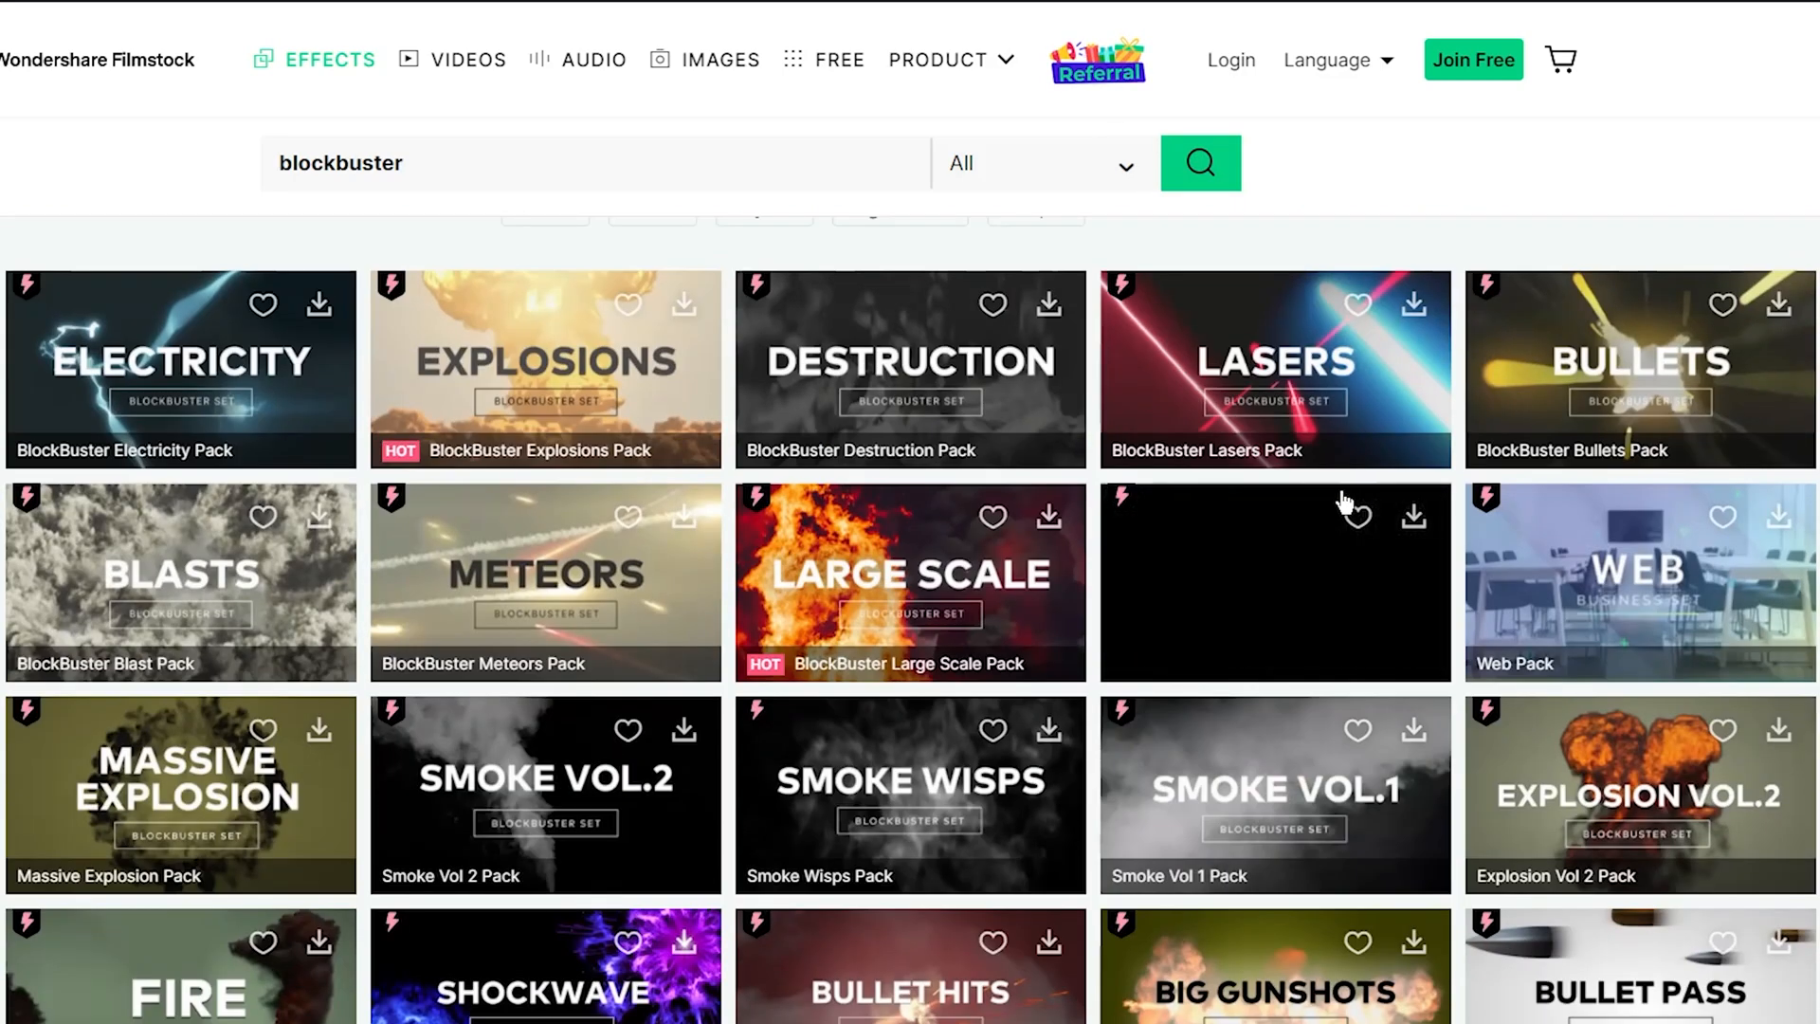
mouse_move(1335, 518)
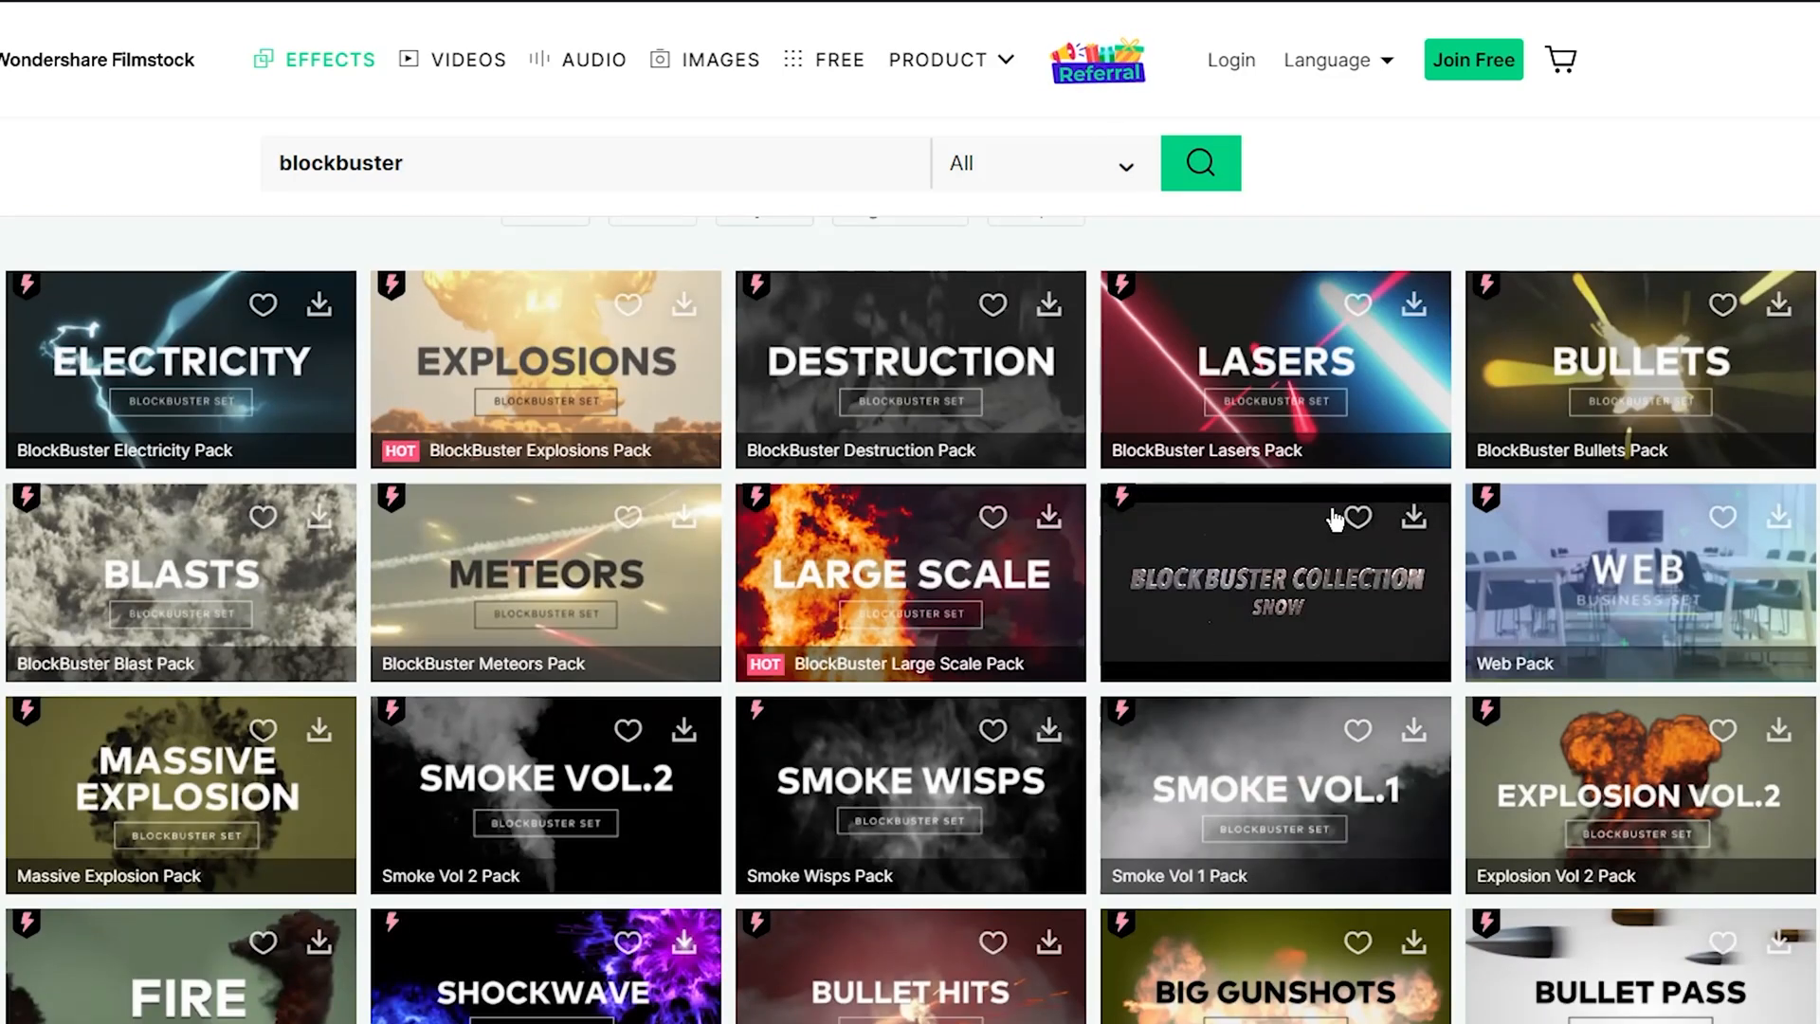
click(1274, 369)
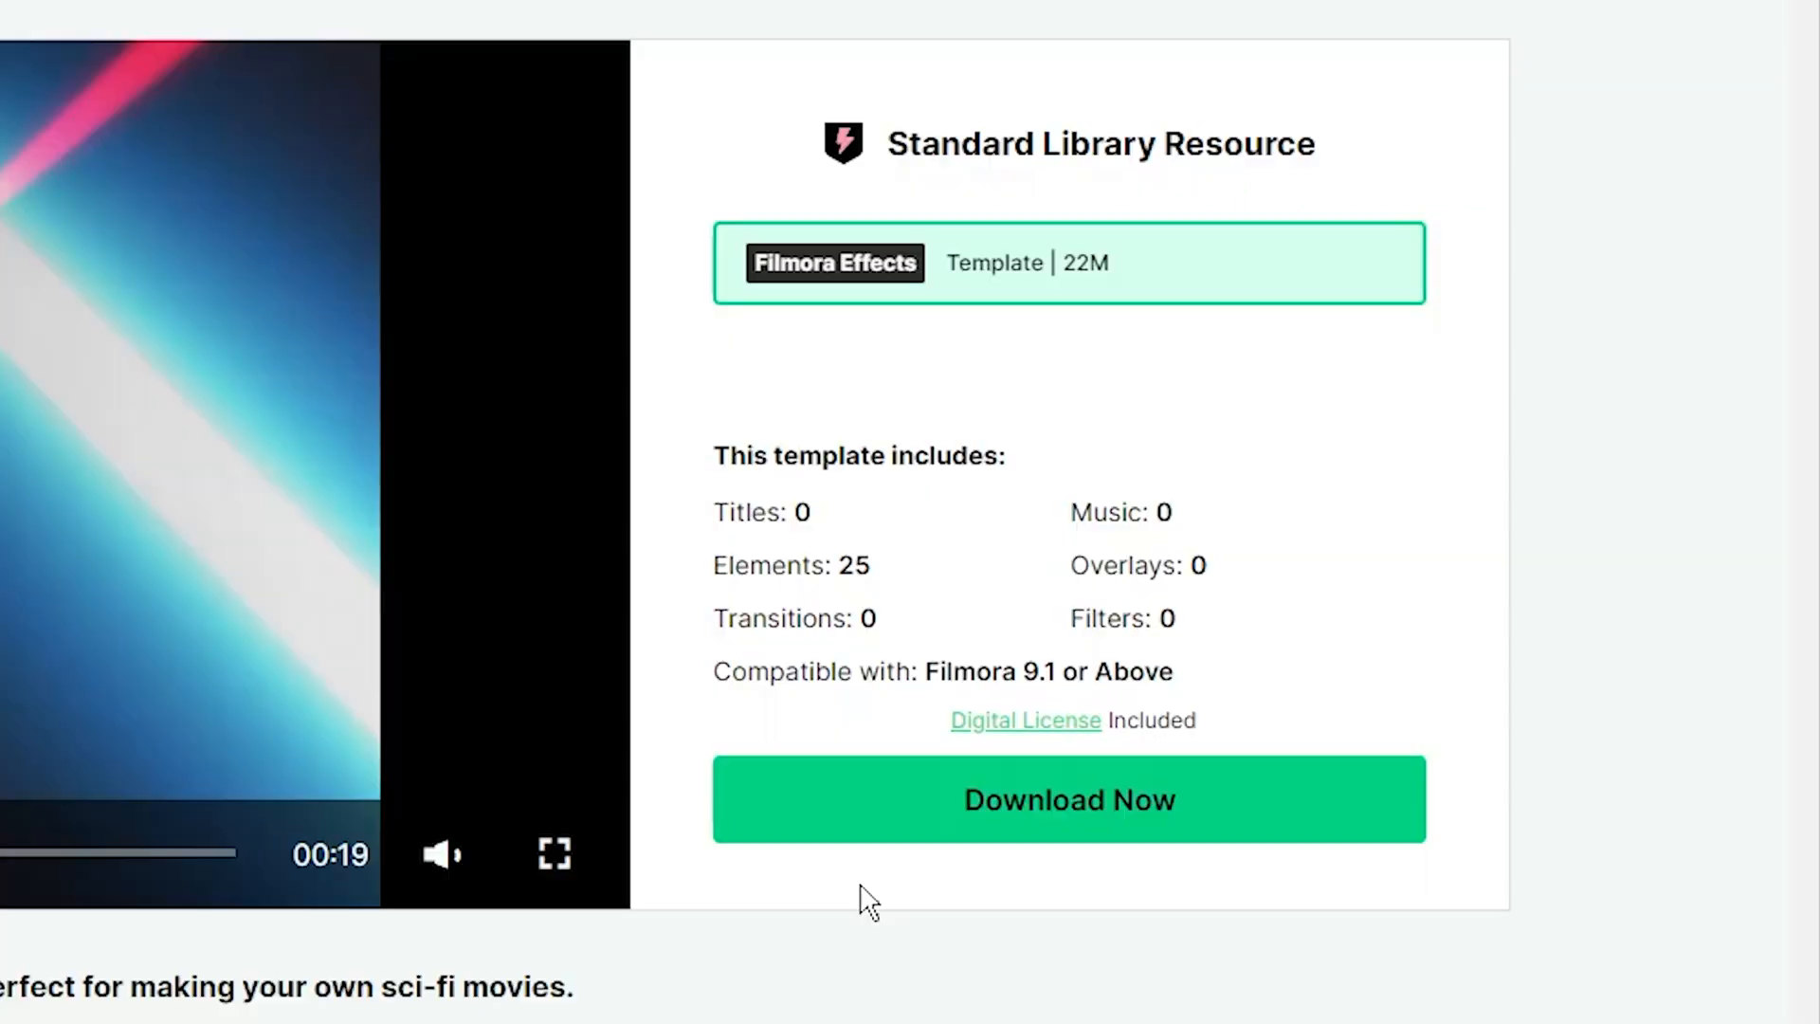
click(1069, 798)
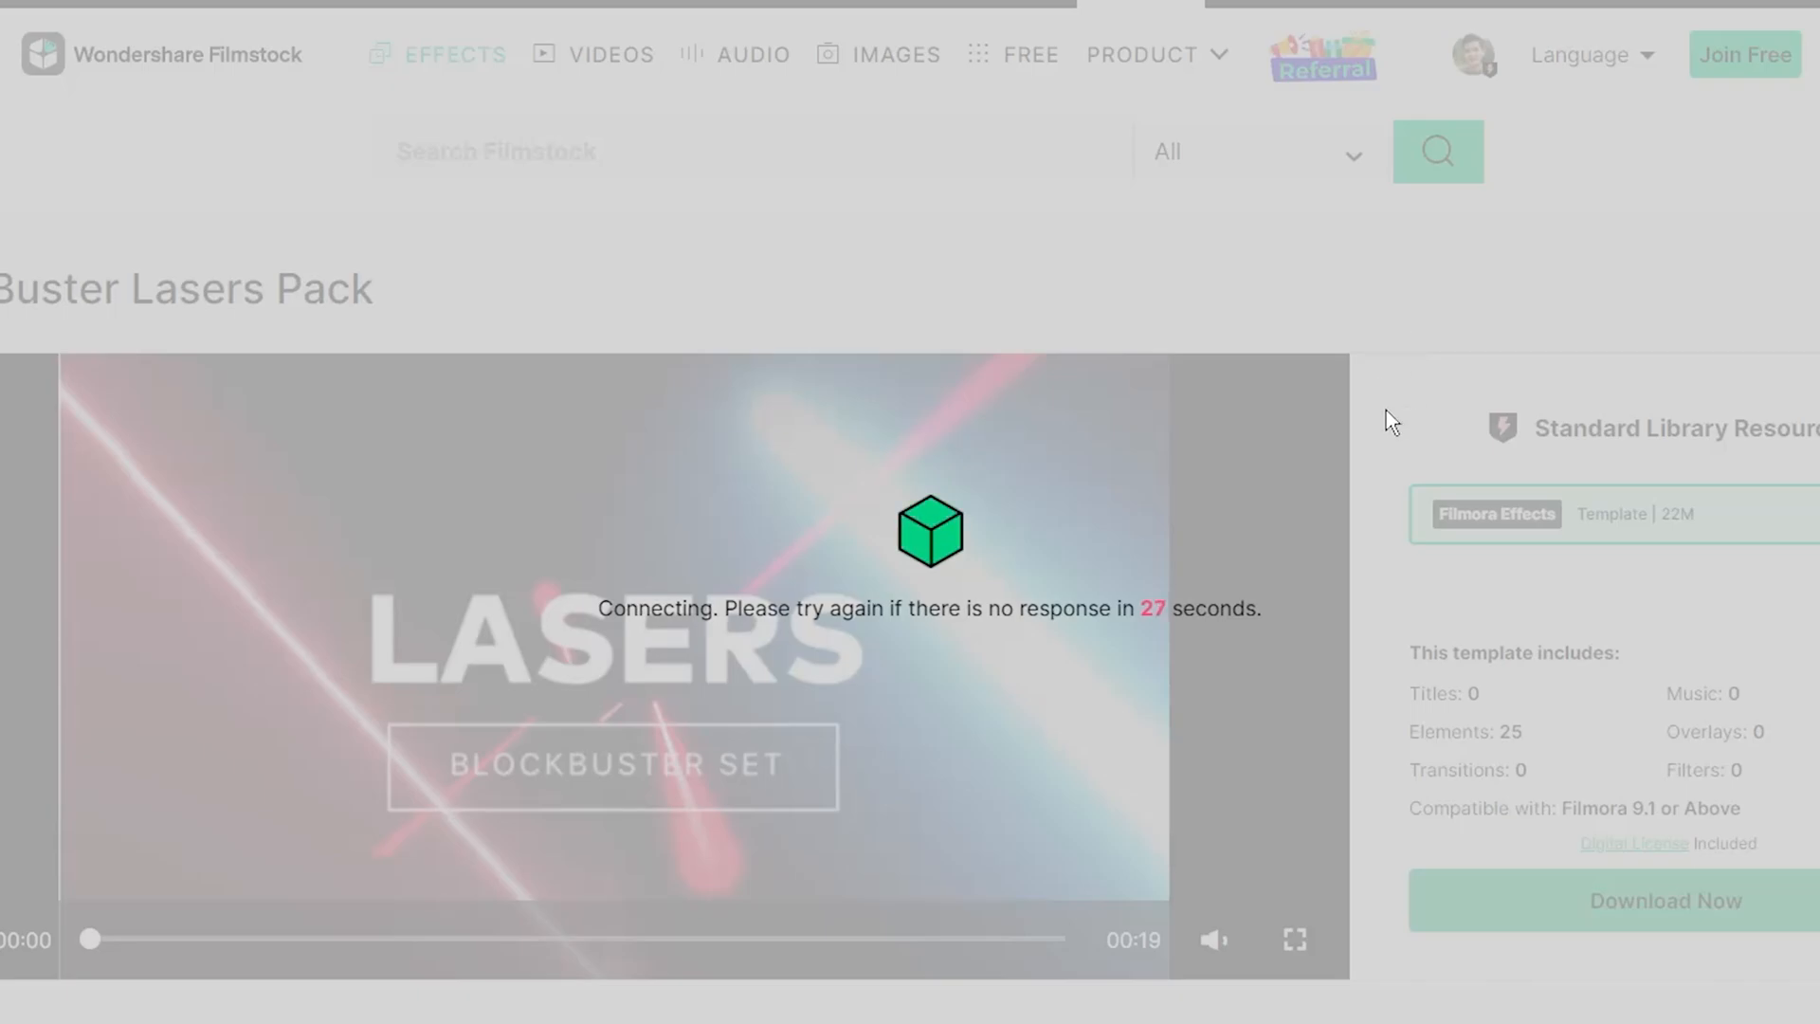
click(1664, 900)
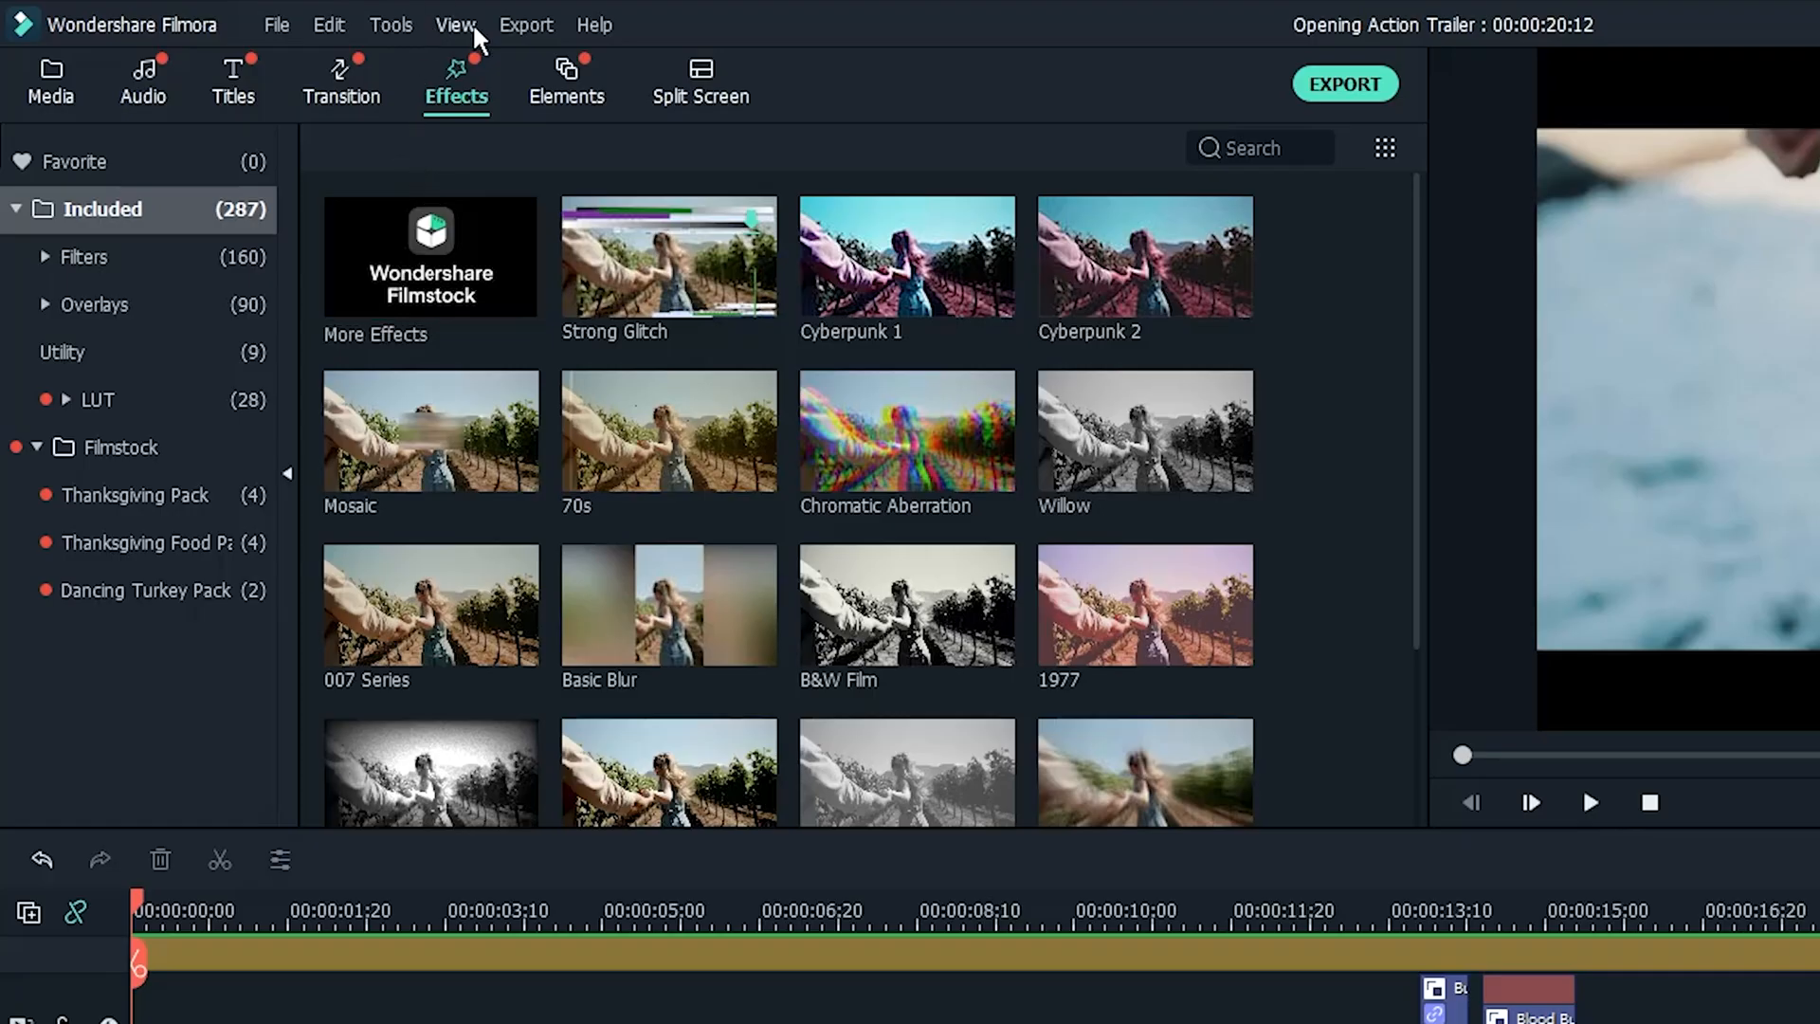
Step: Show the Elements library and scroll to the downloaded BlockBuster Lasers Pack
click(567, 82)
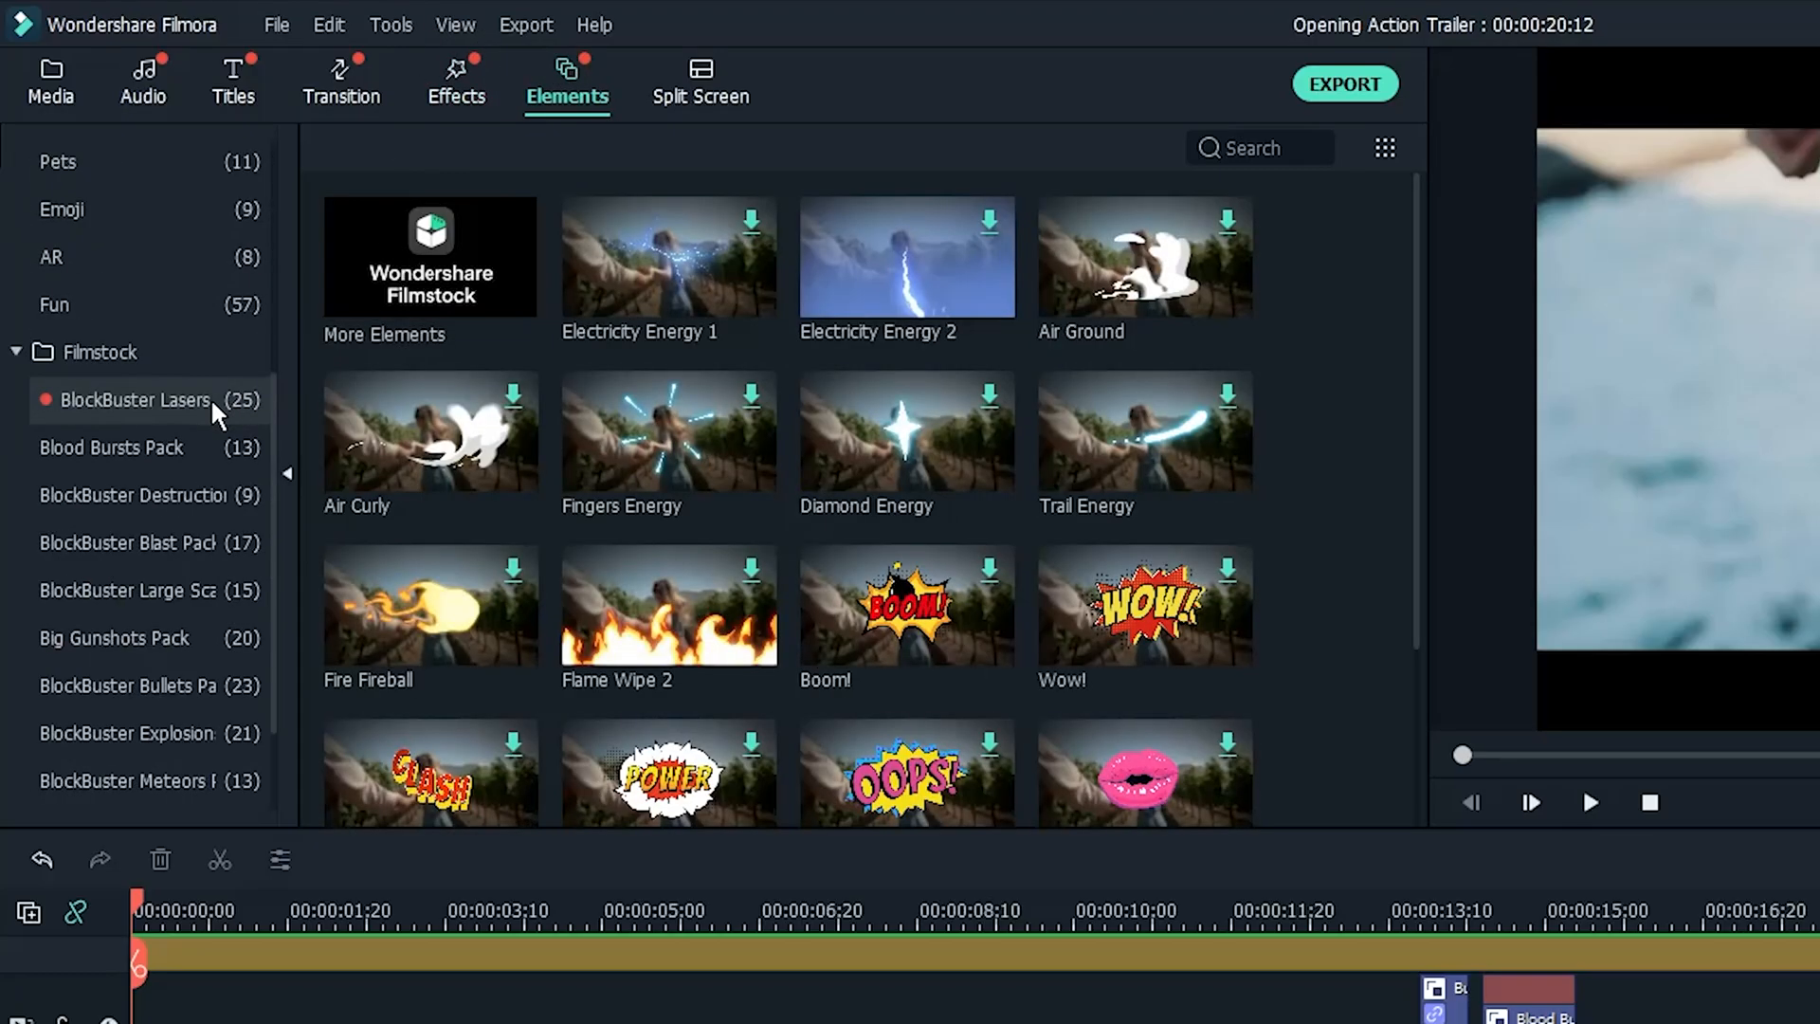
scroll(down, 3)
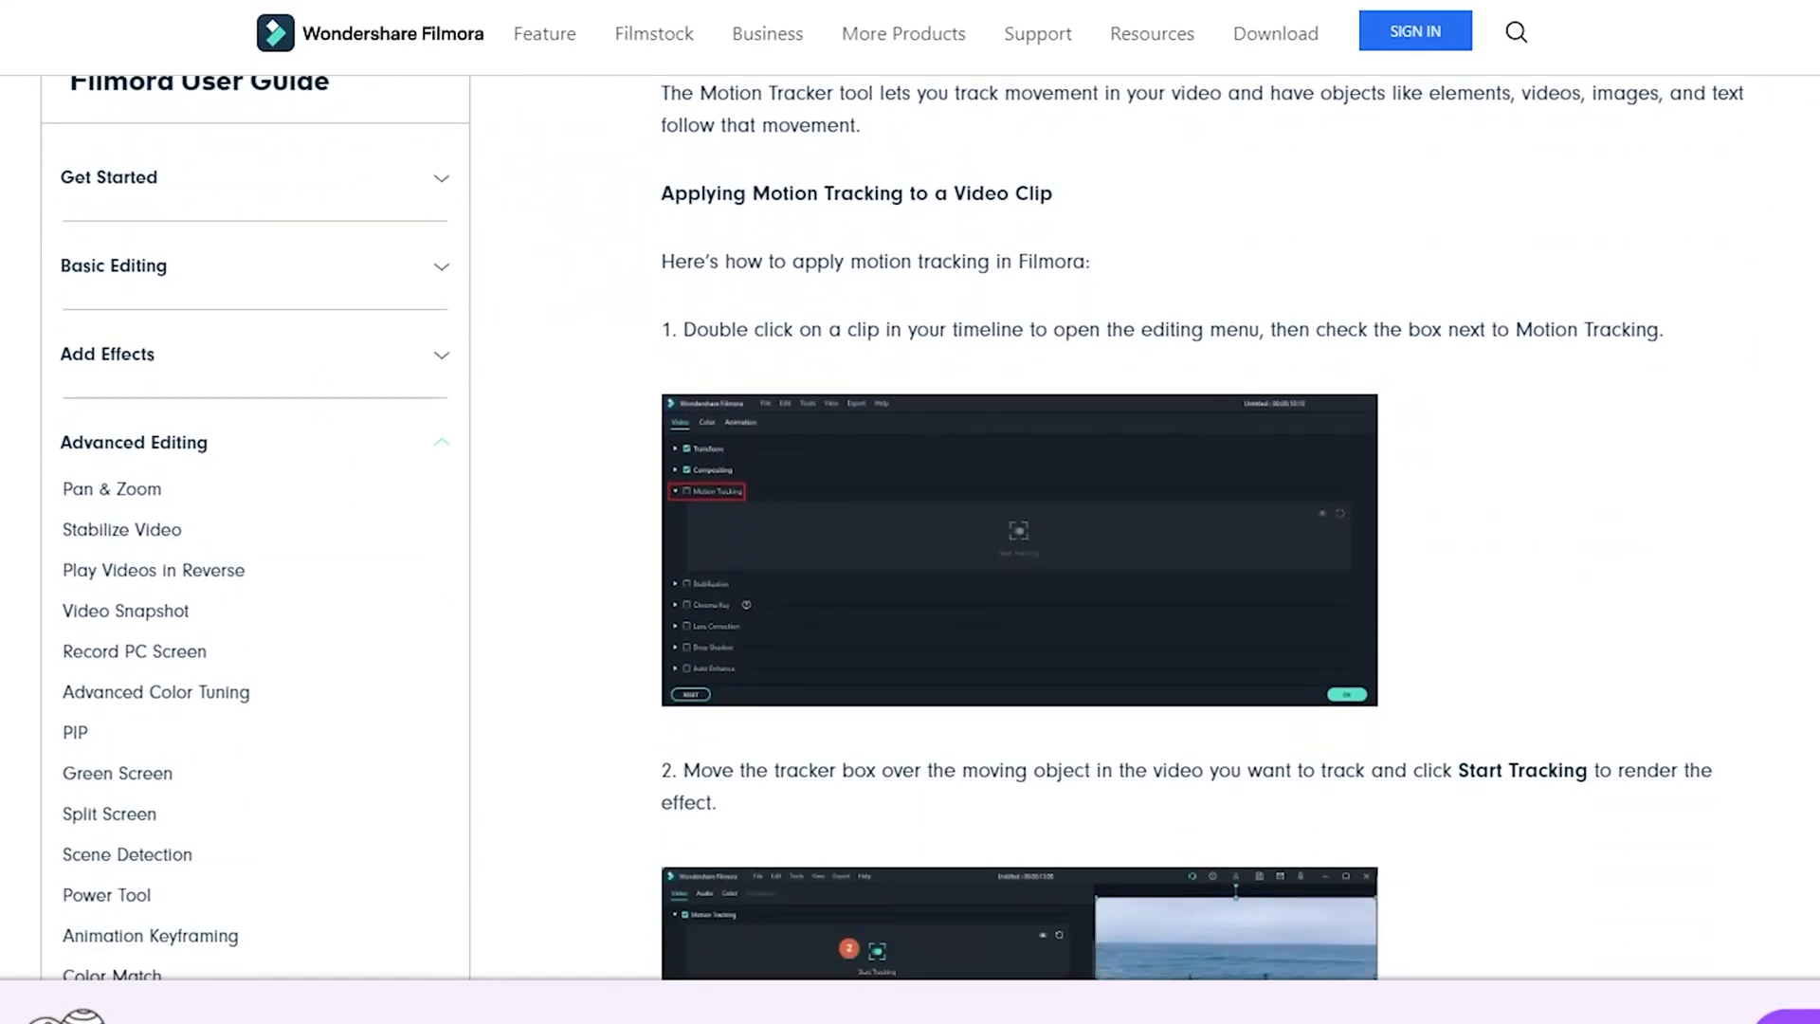
Step: Scroll through the Motion Tracking steps in the Filmora User Guide
scroll(down, 3)
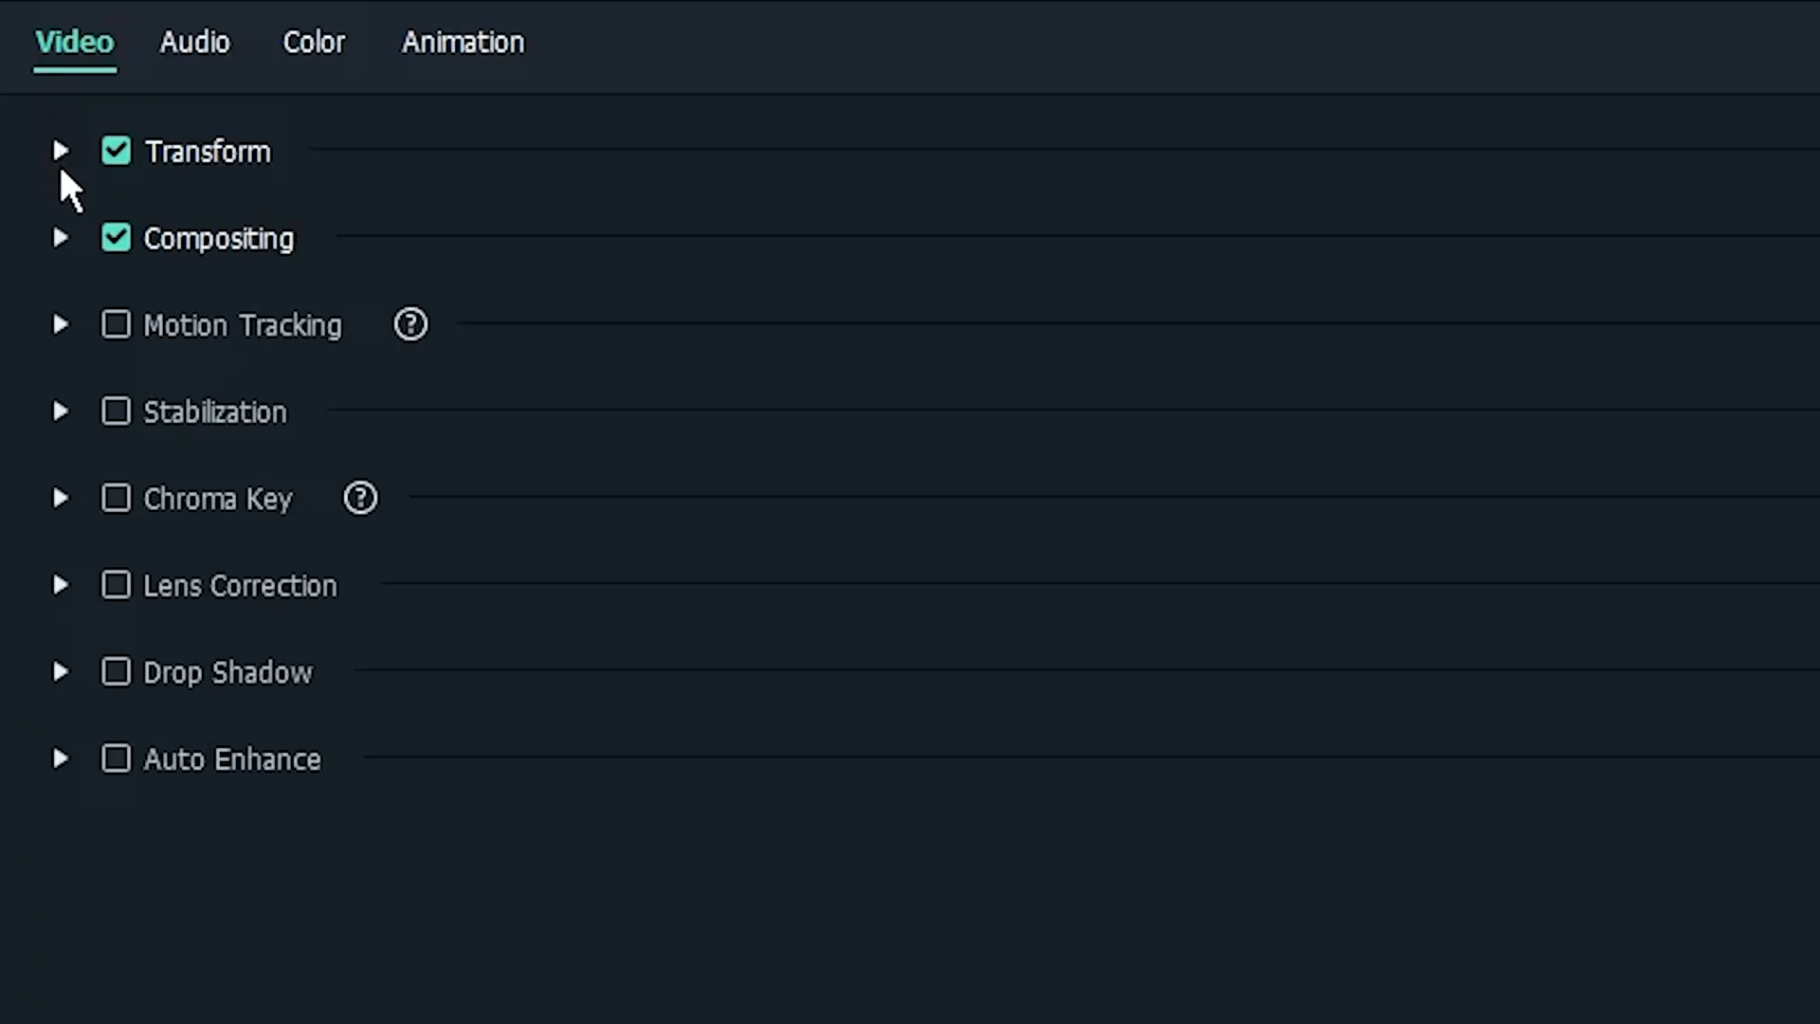
Step: Expand and enable Motion Tracking on the clip, then track the moving object
click(60, 325)
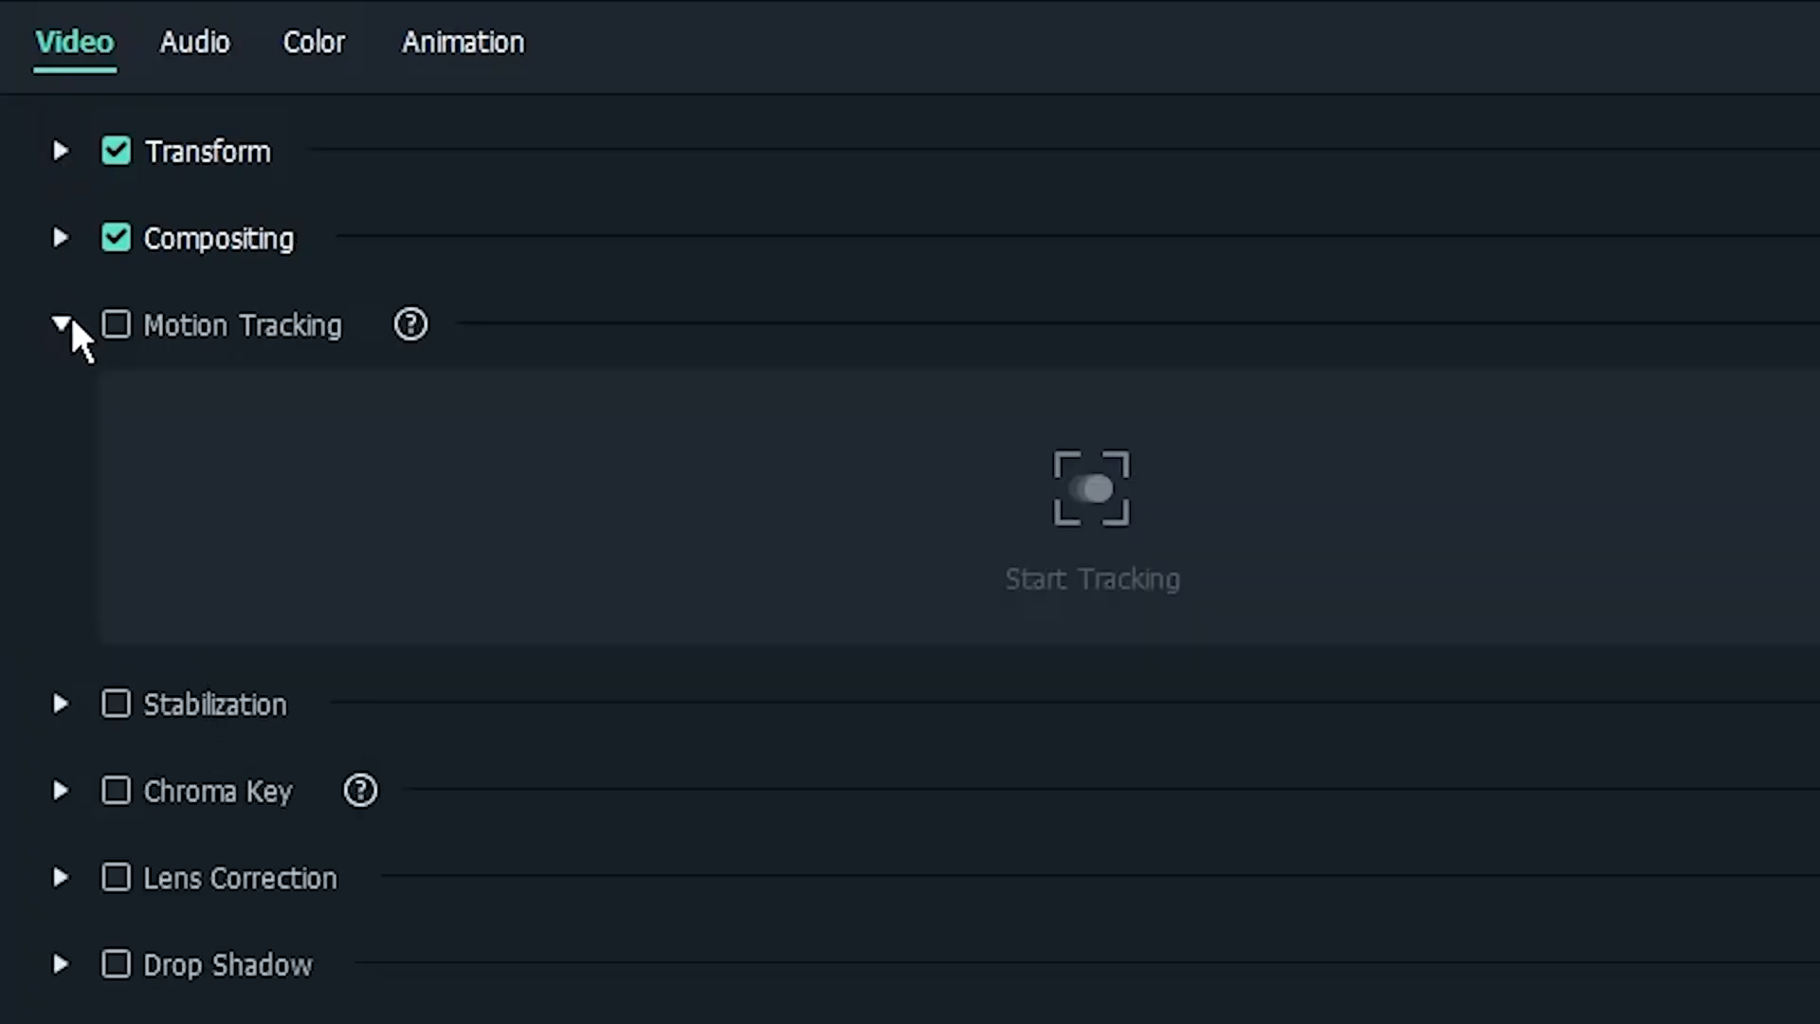
click(115, 325)
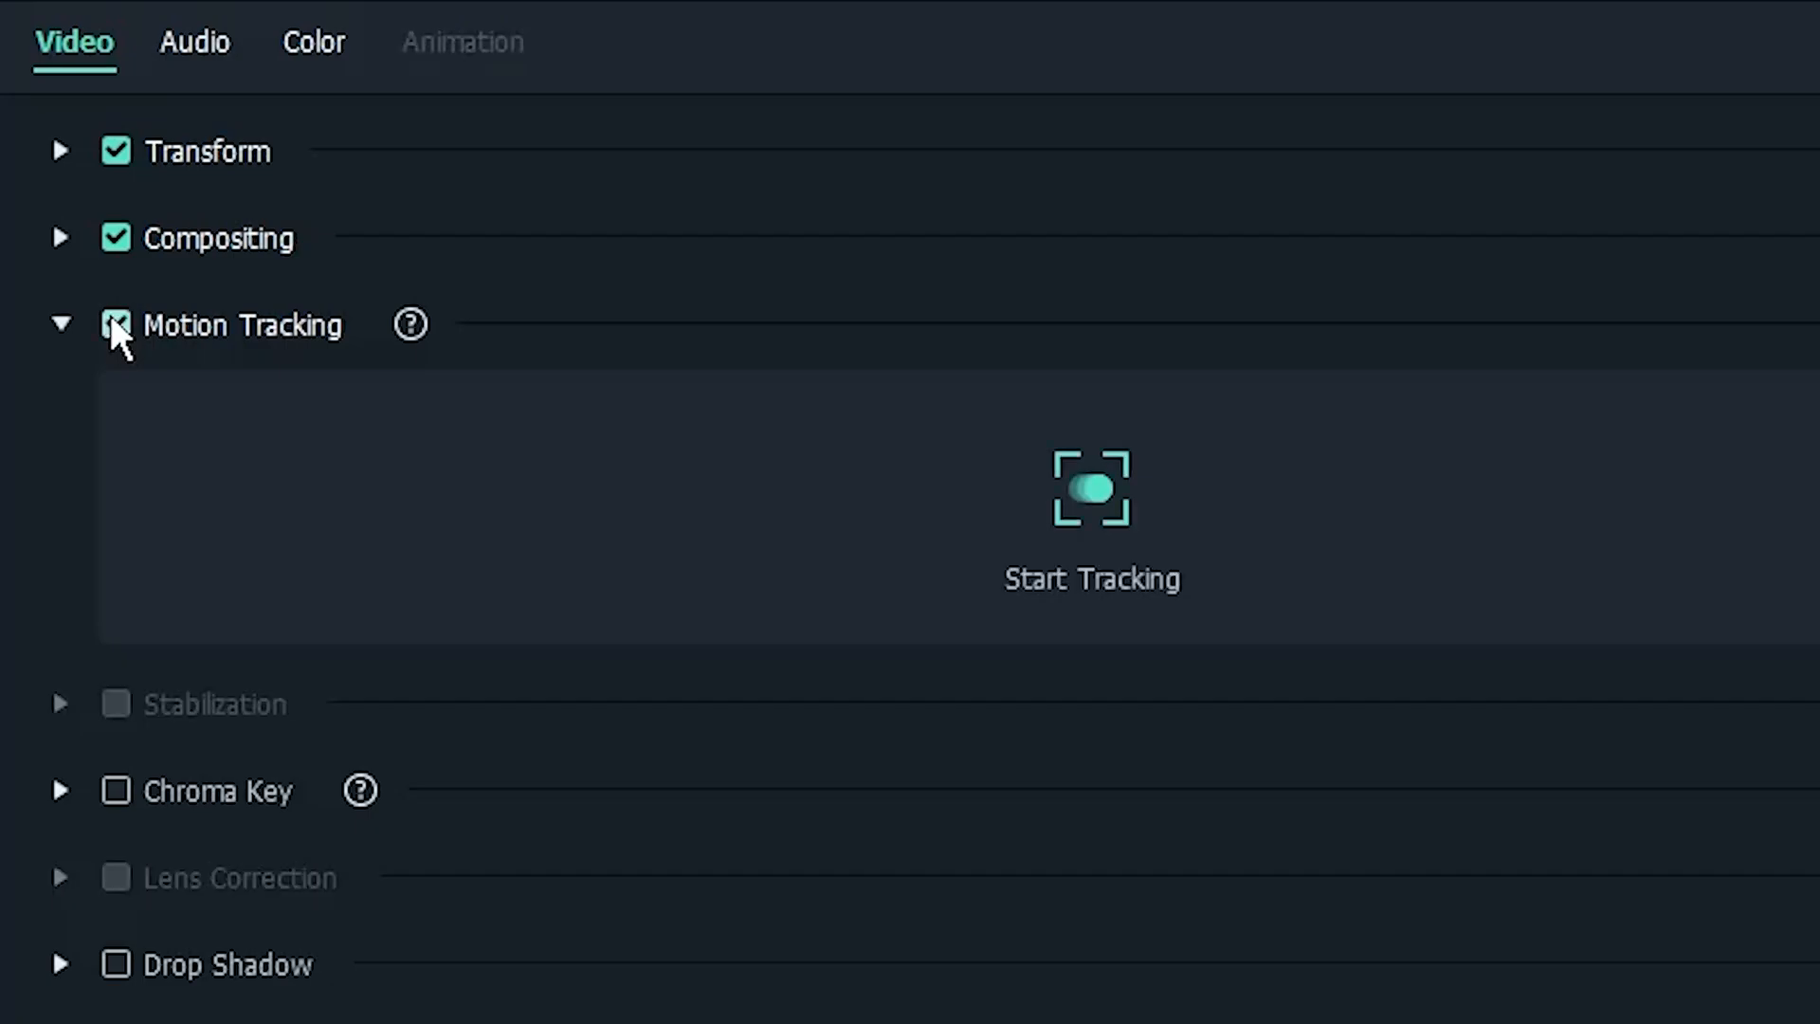
click(1090, 487)
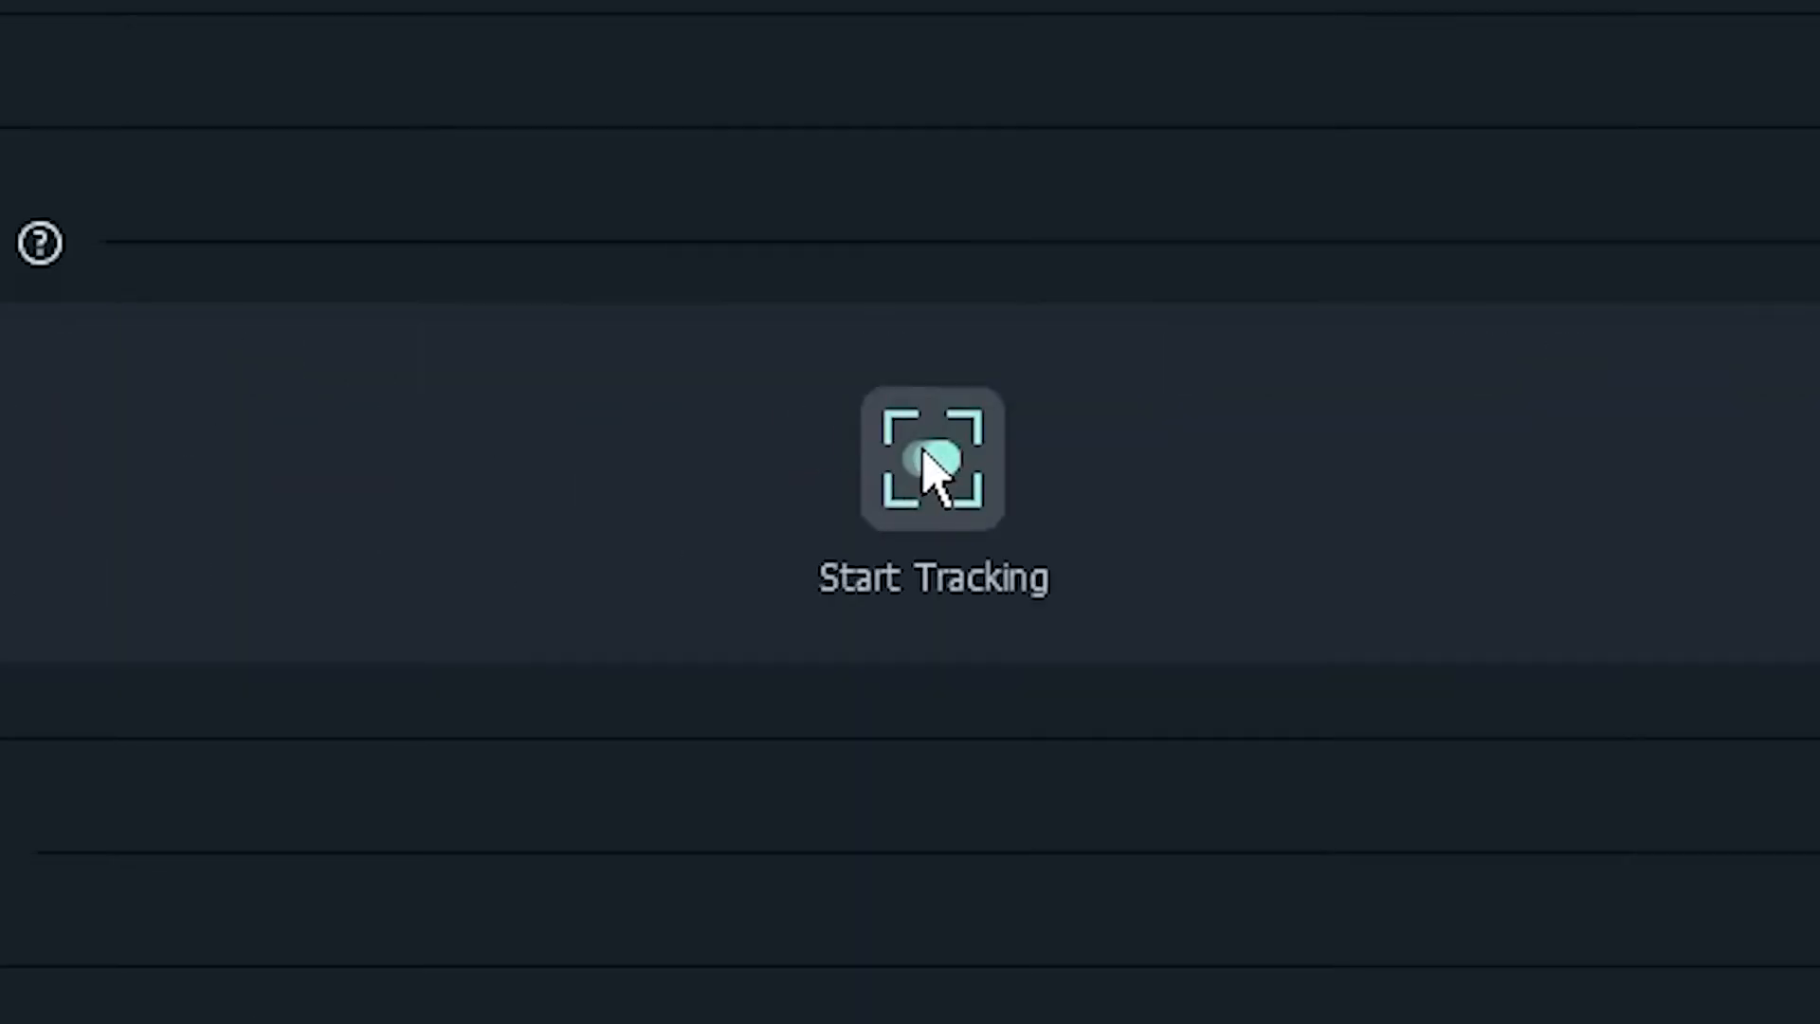
click(932, 459)
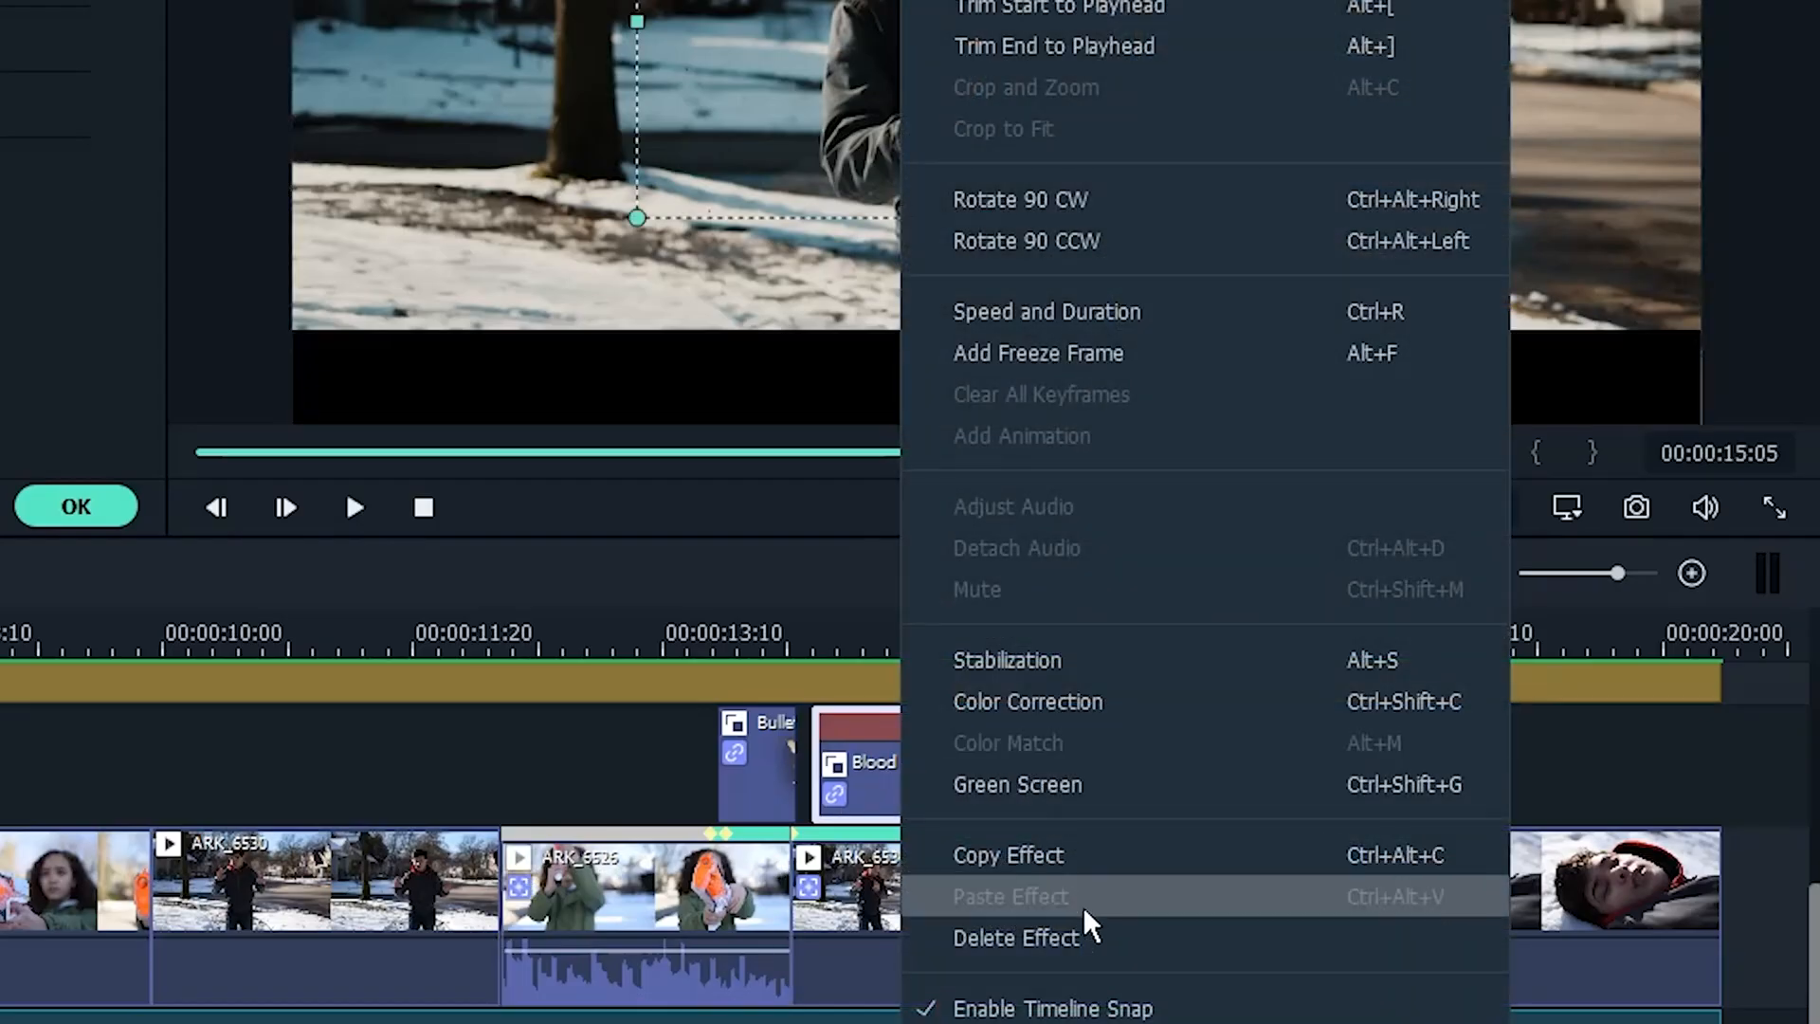
Step: Set the Blood Burst clip's speed to 3.00 in Speed and Duration
click(1045, 311)
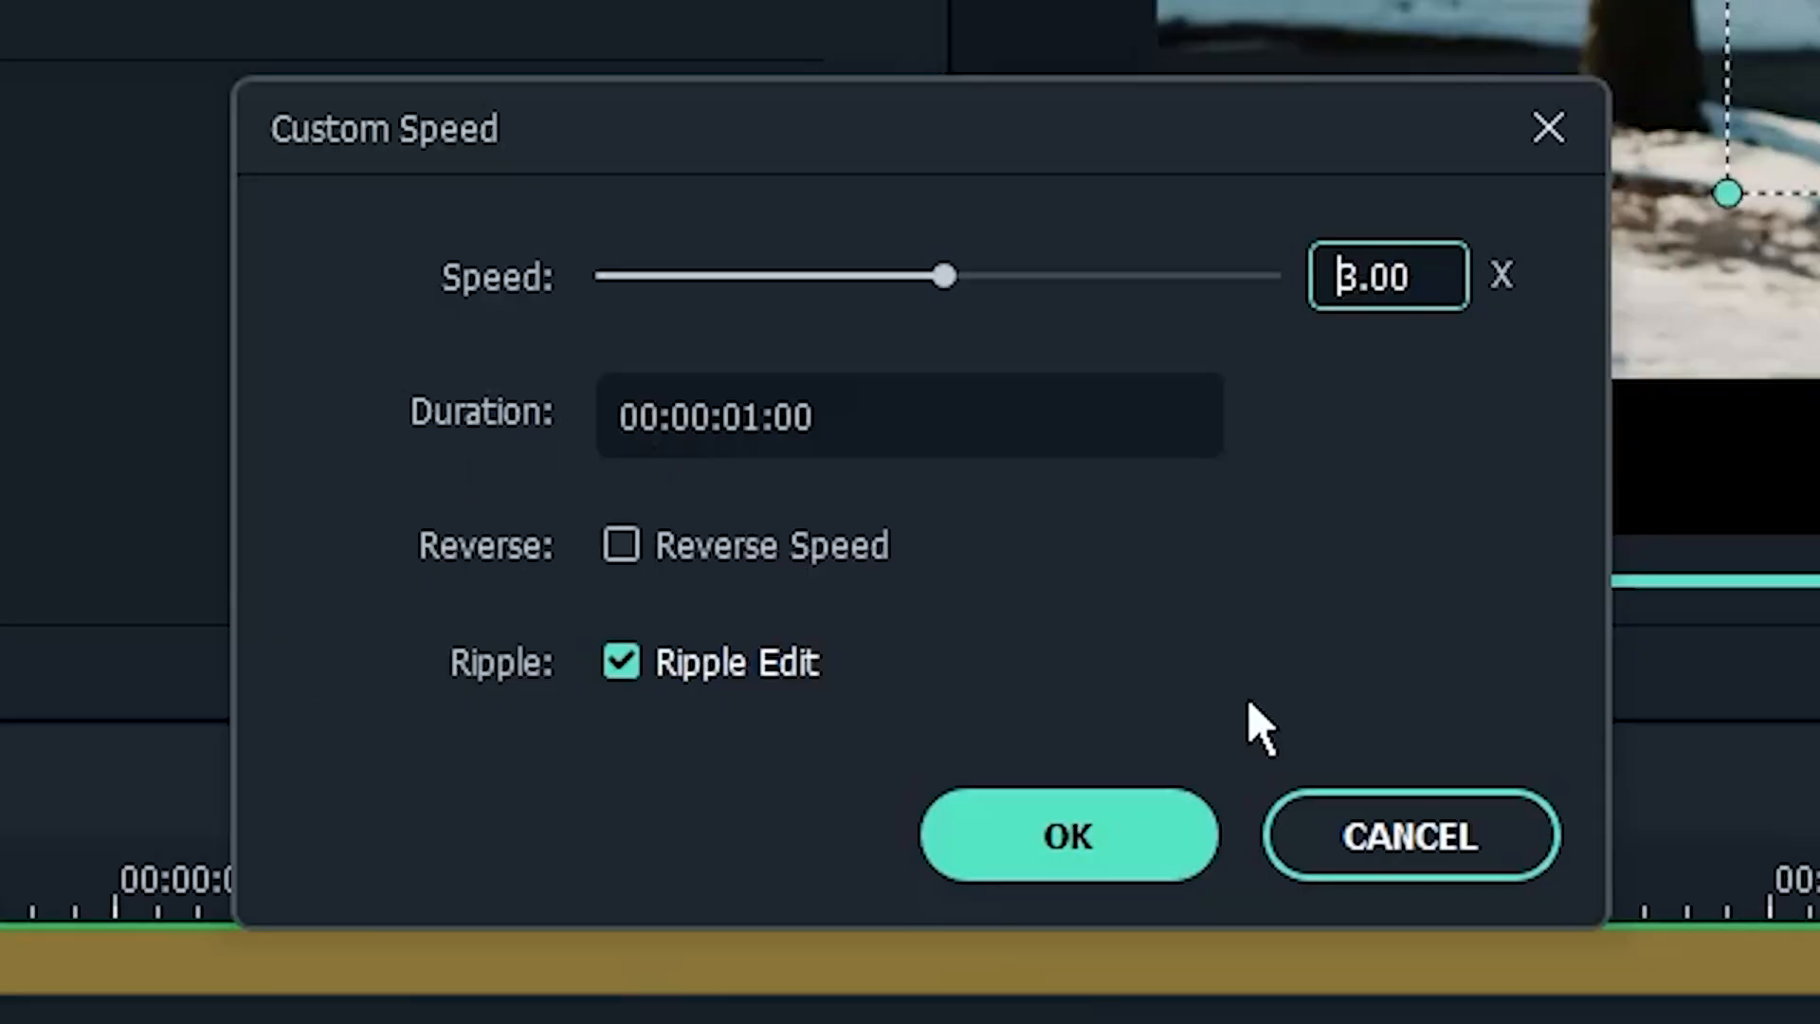
mouse_move(1091, 719)
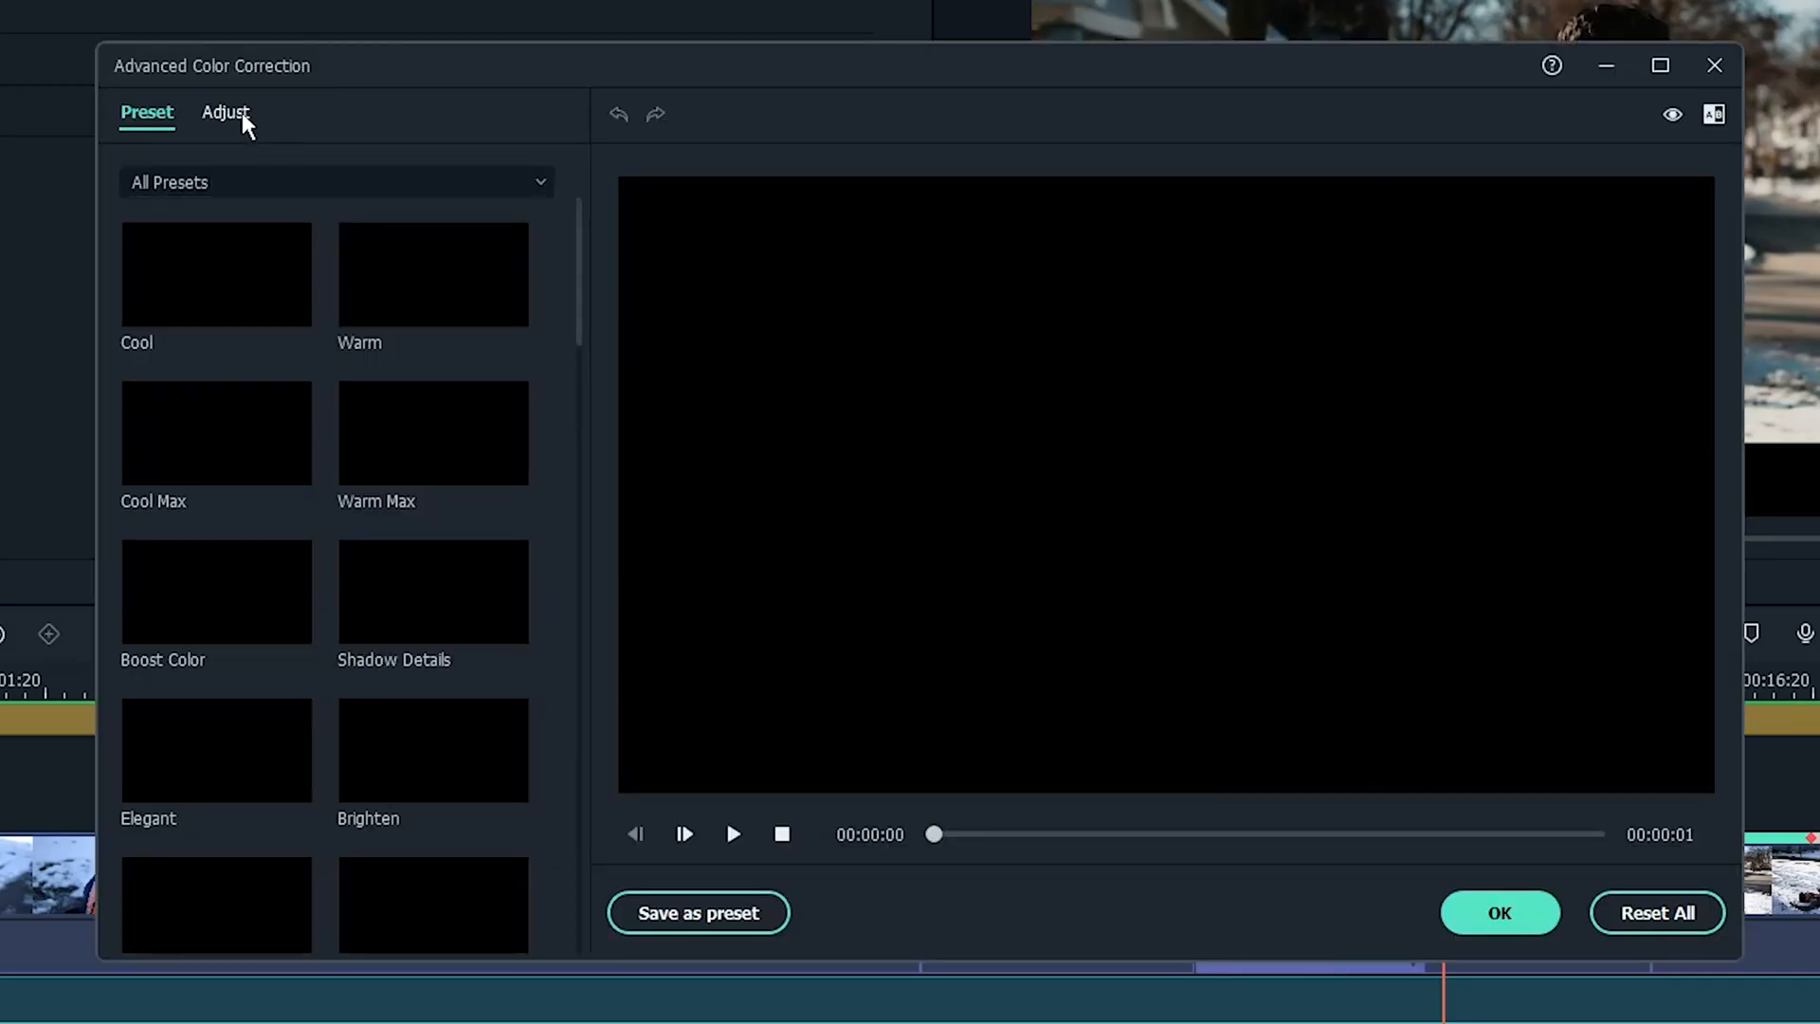
Step: Switch Advanced Color Correction to the Adjust tab for manual grading
click(224, 112)
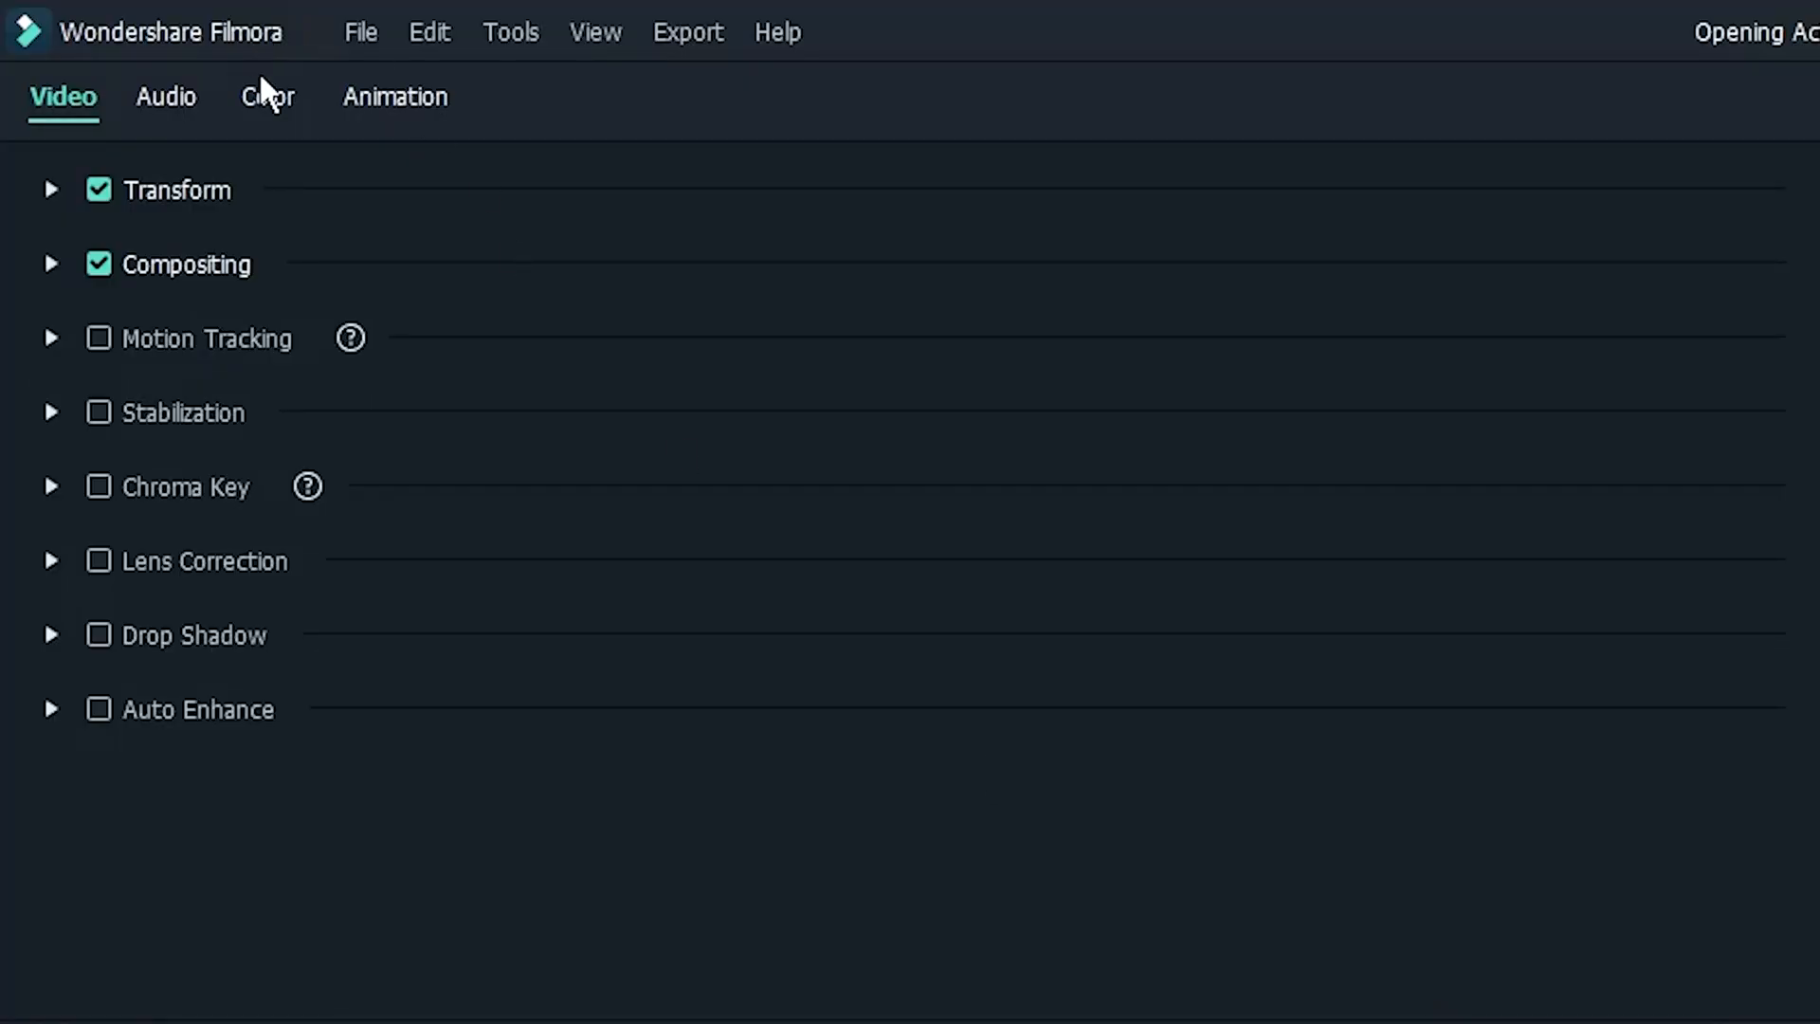
Step: Preview Cool Film, Gravity and other 3D LUTs, keeping 007 Series on the clip
click(267, 97)
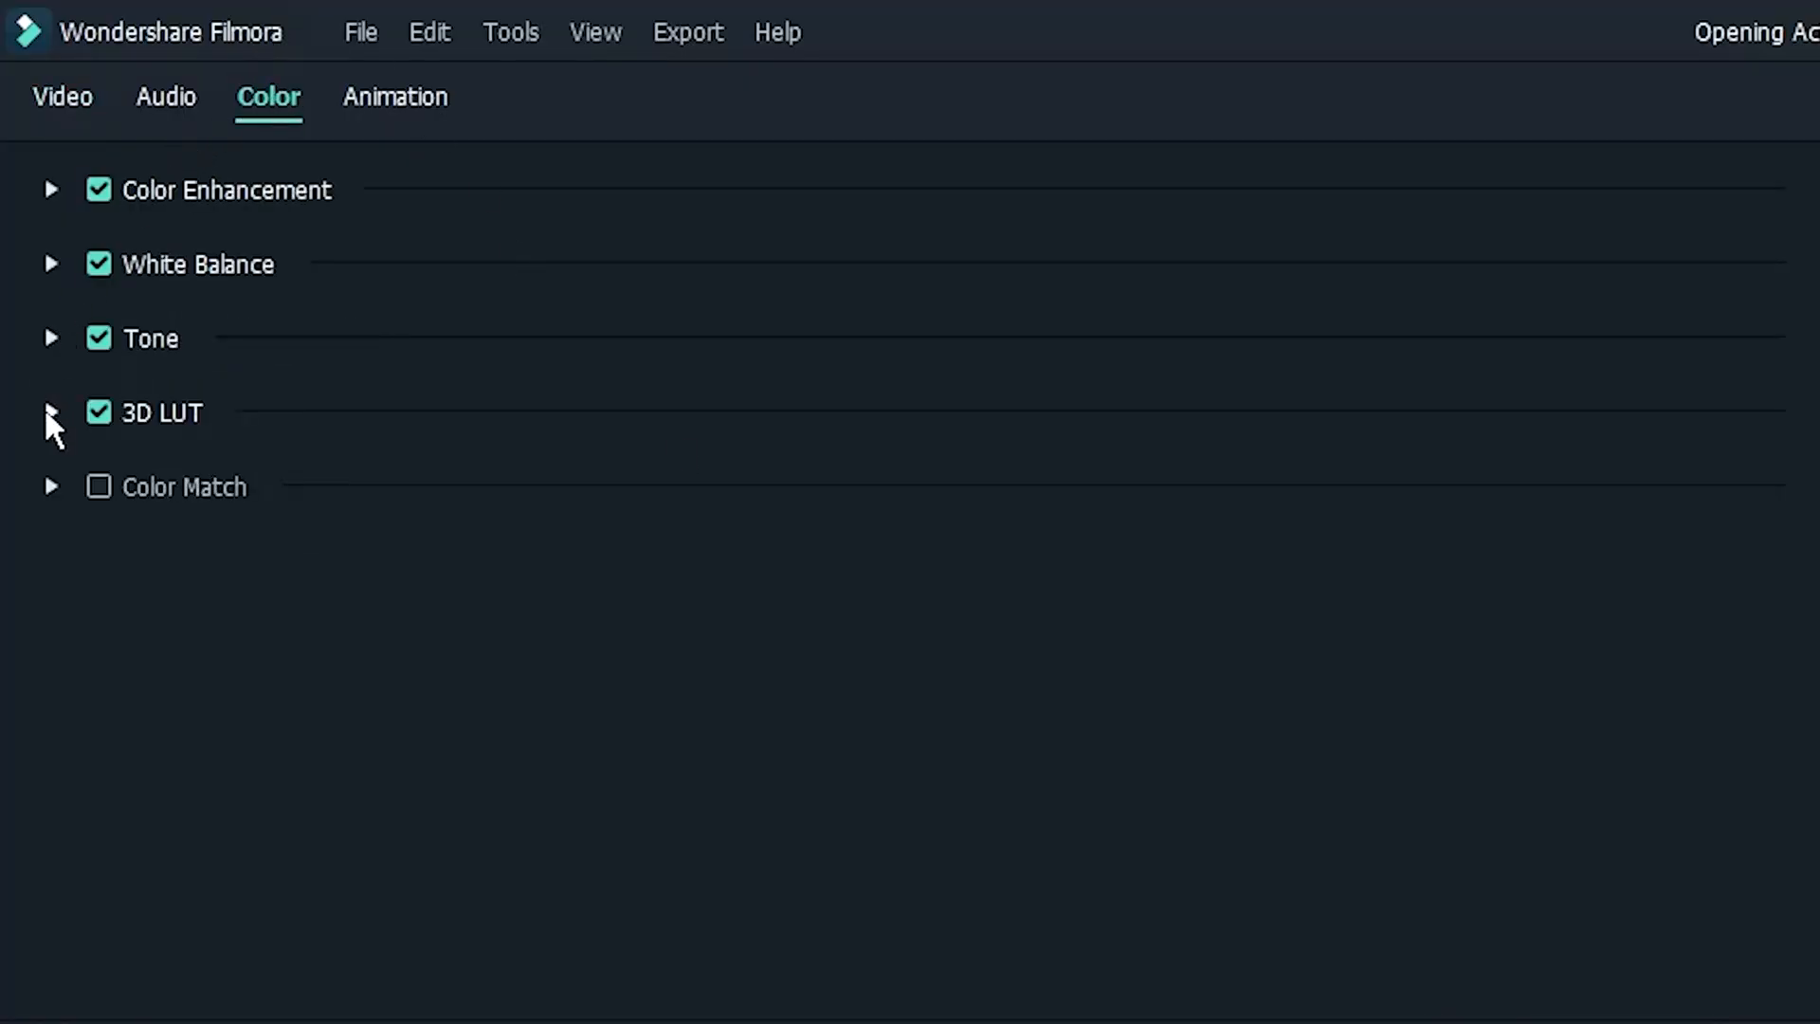
click(51, 413)
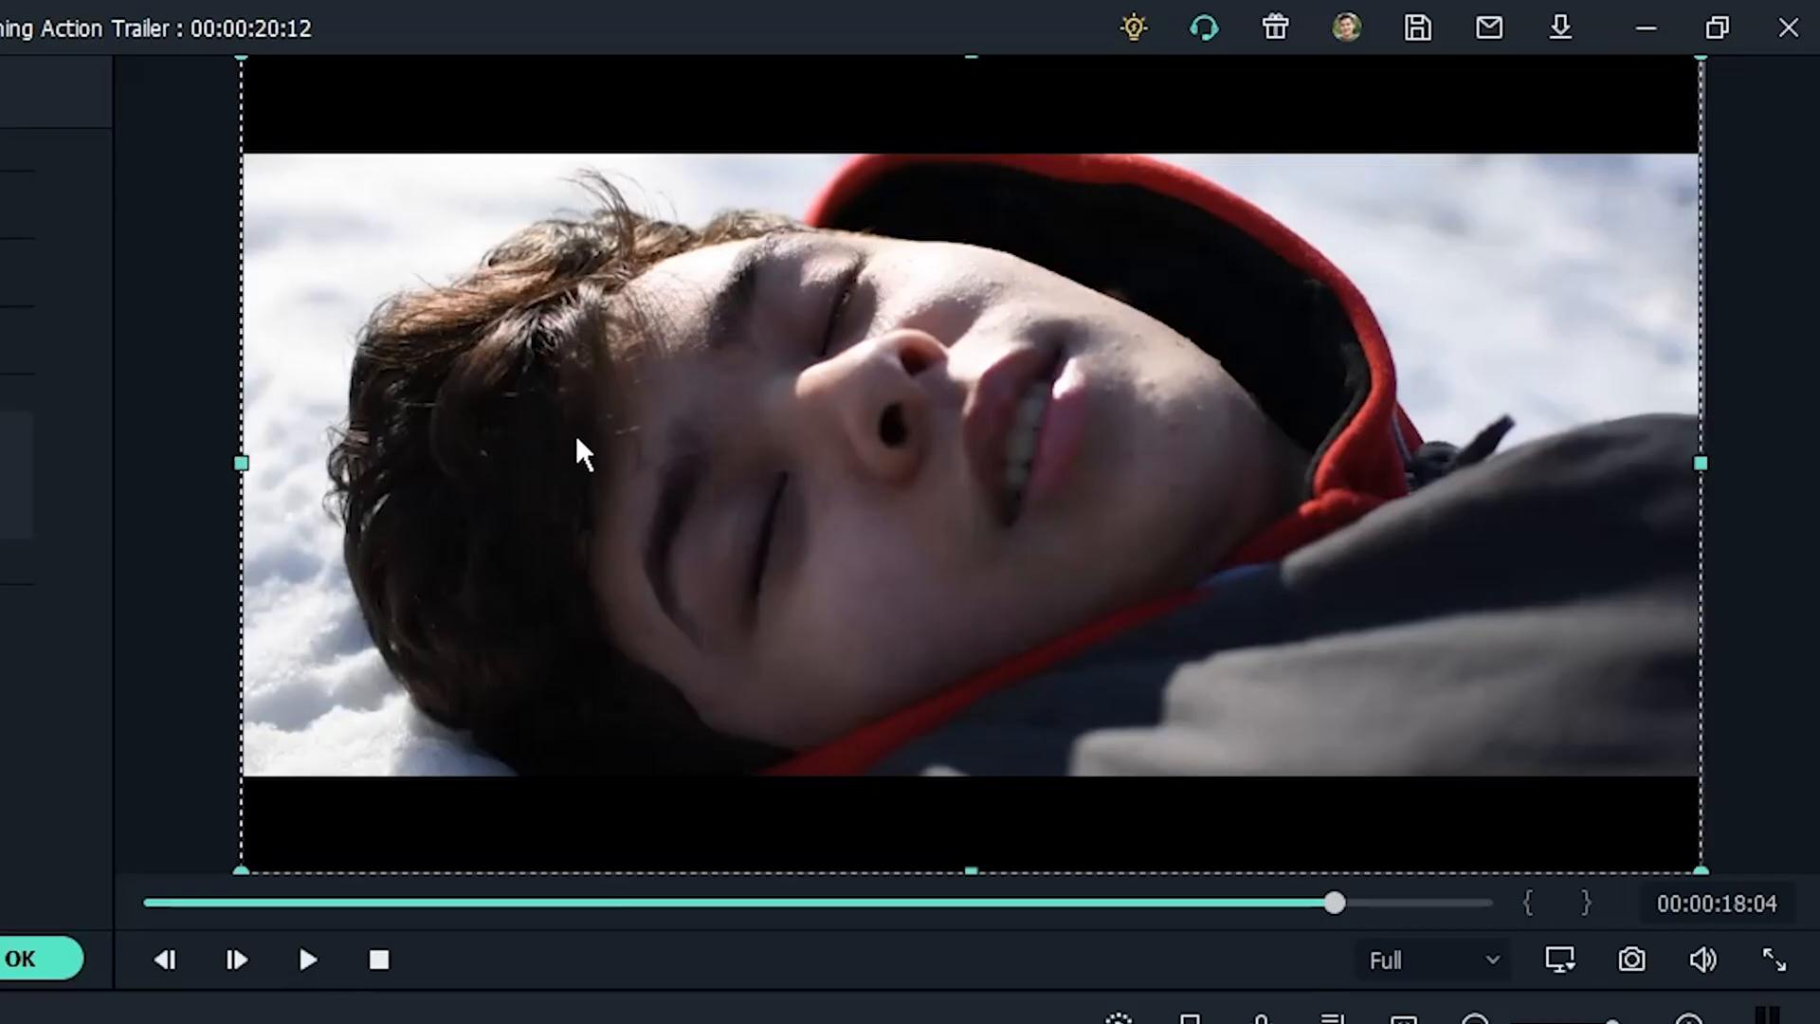
mouse_move(1195, 459)
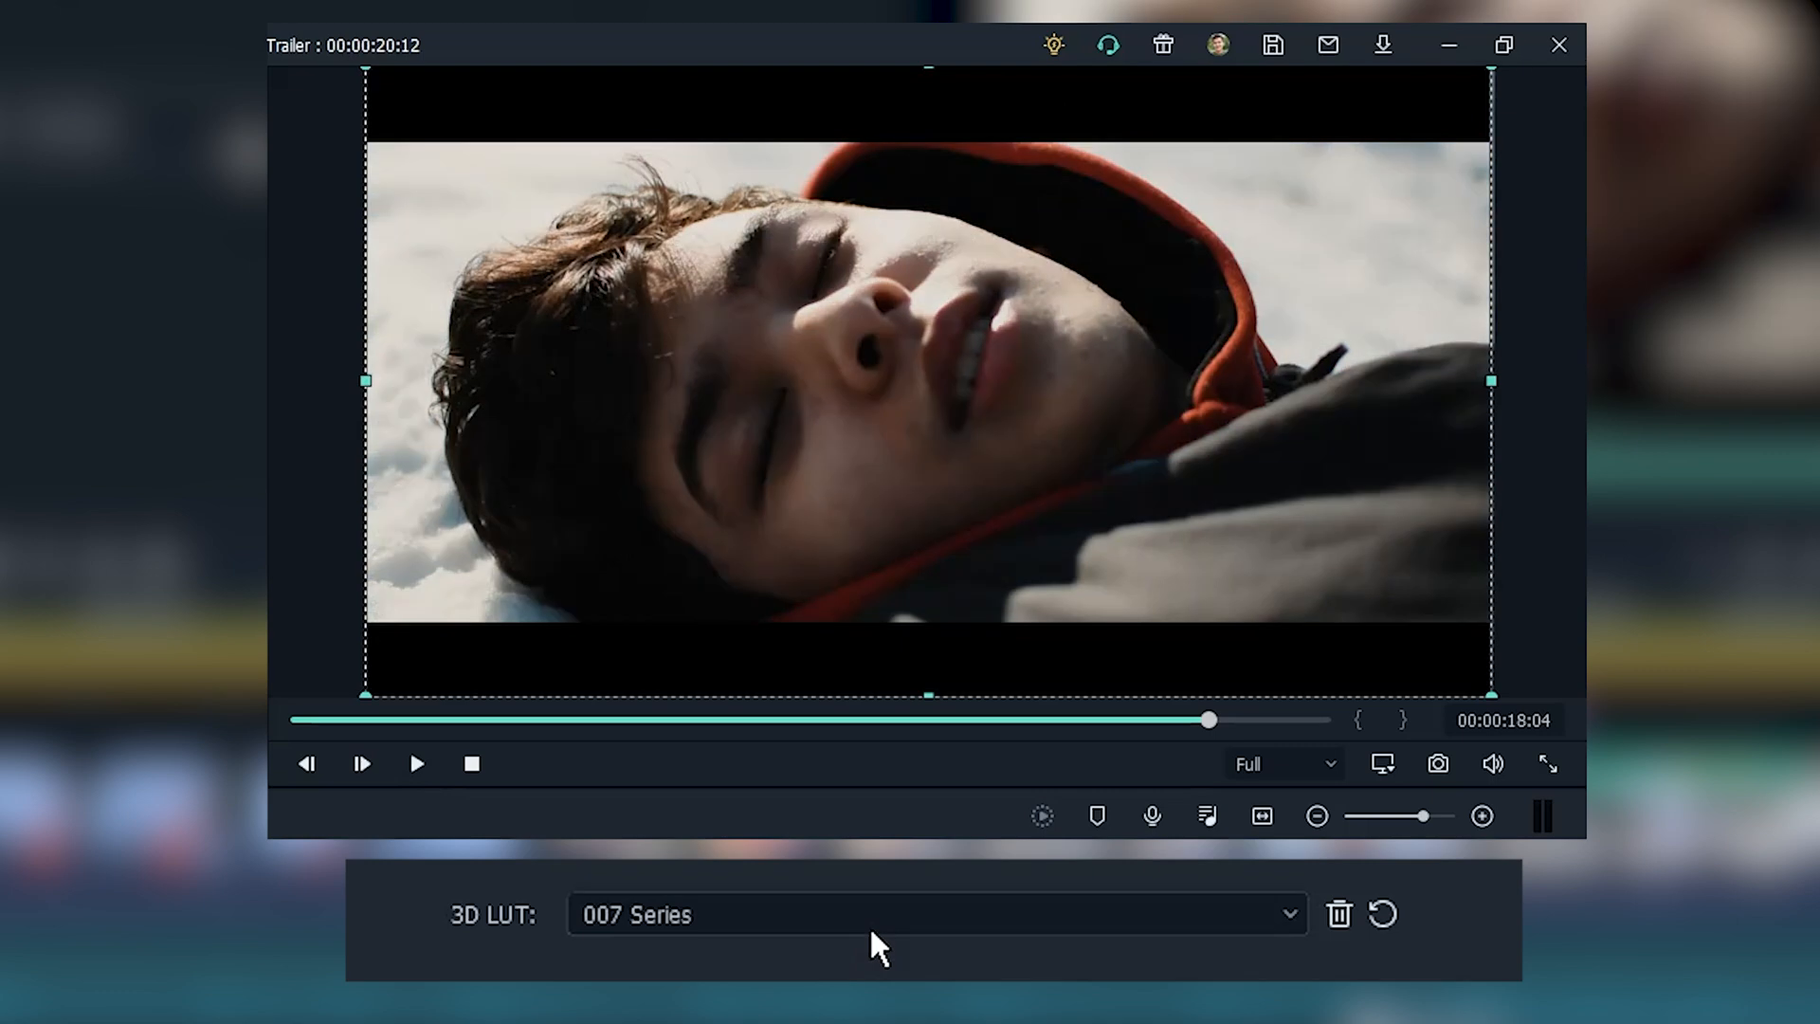
click(935, 915)
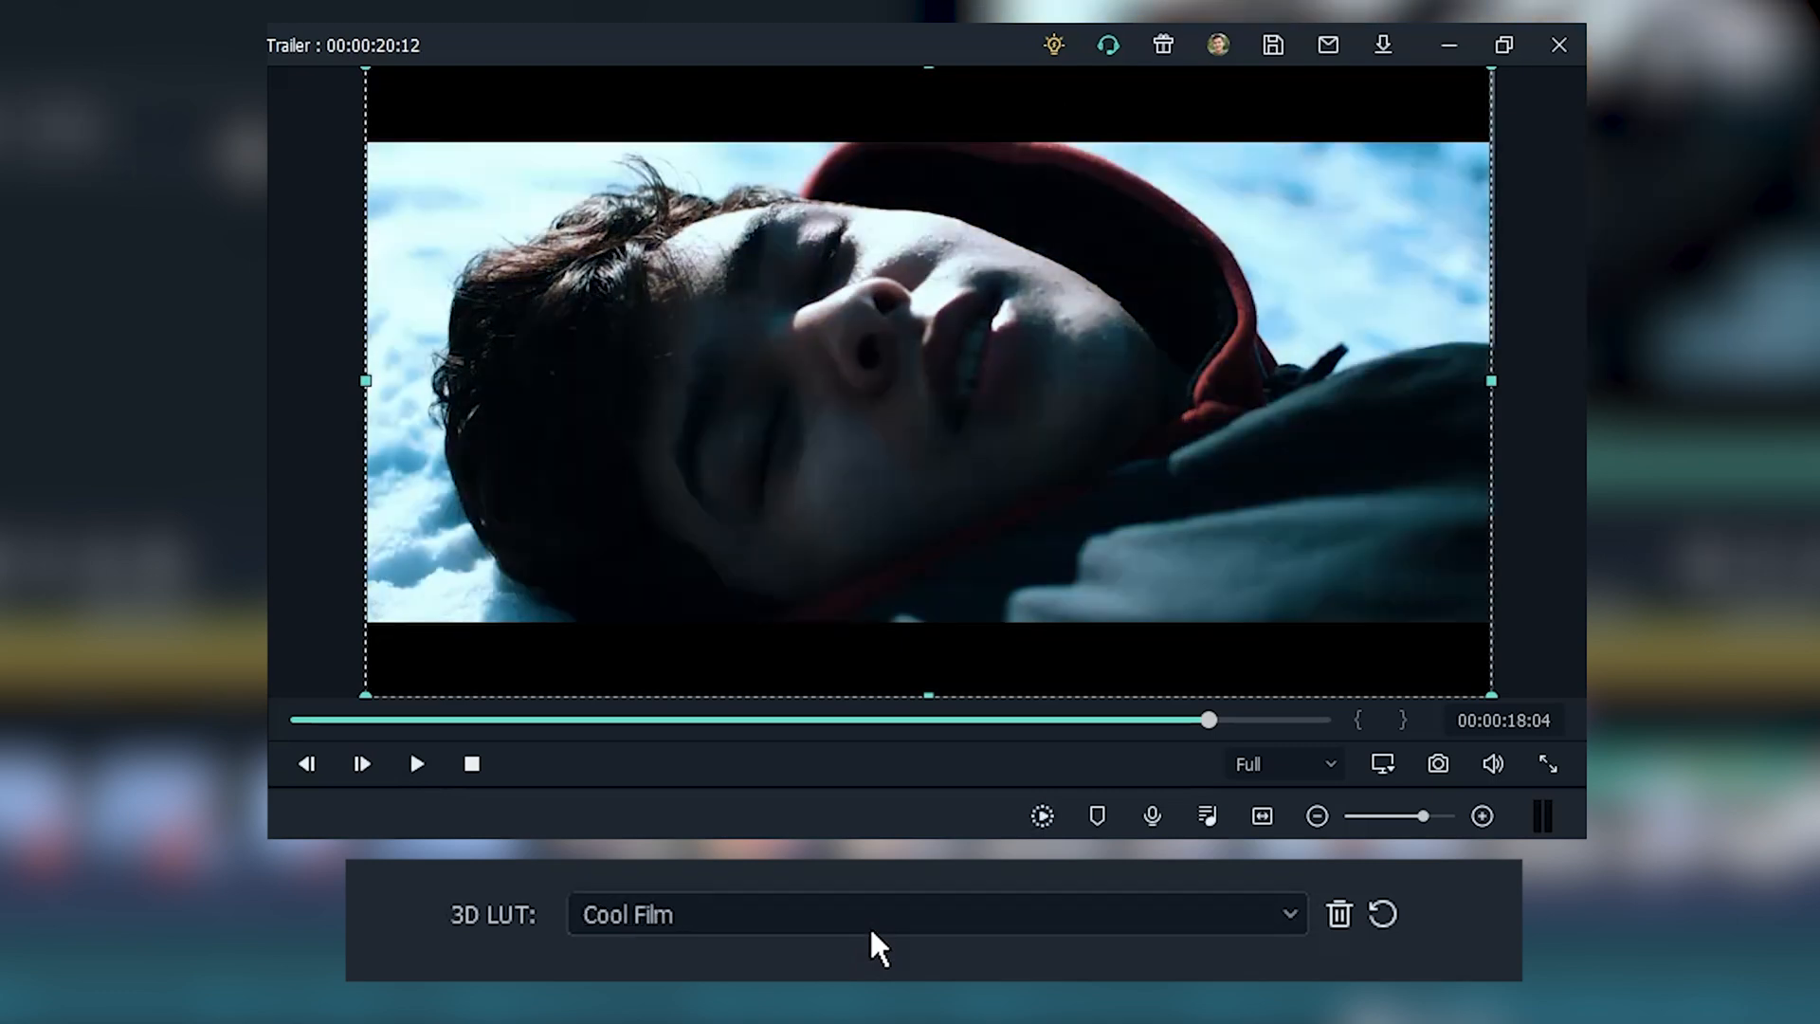
click(936, 914)
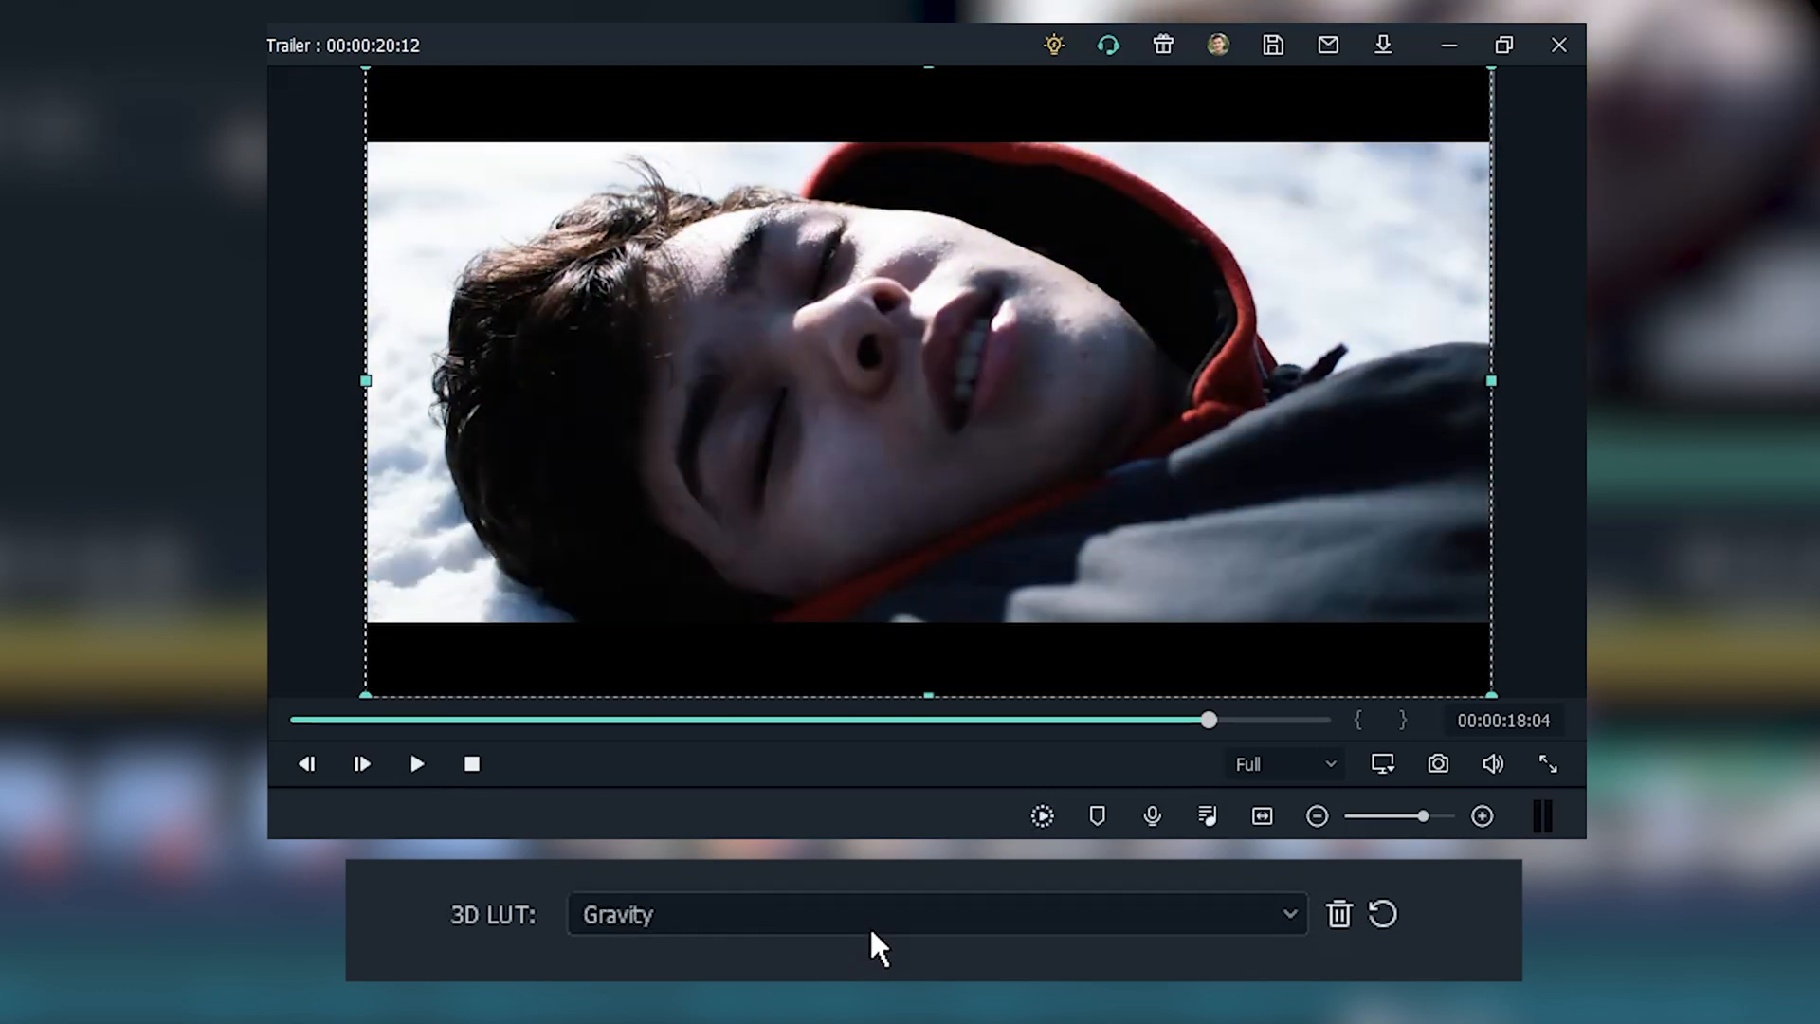
click(935, 915)
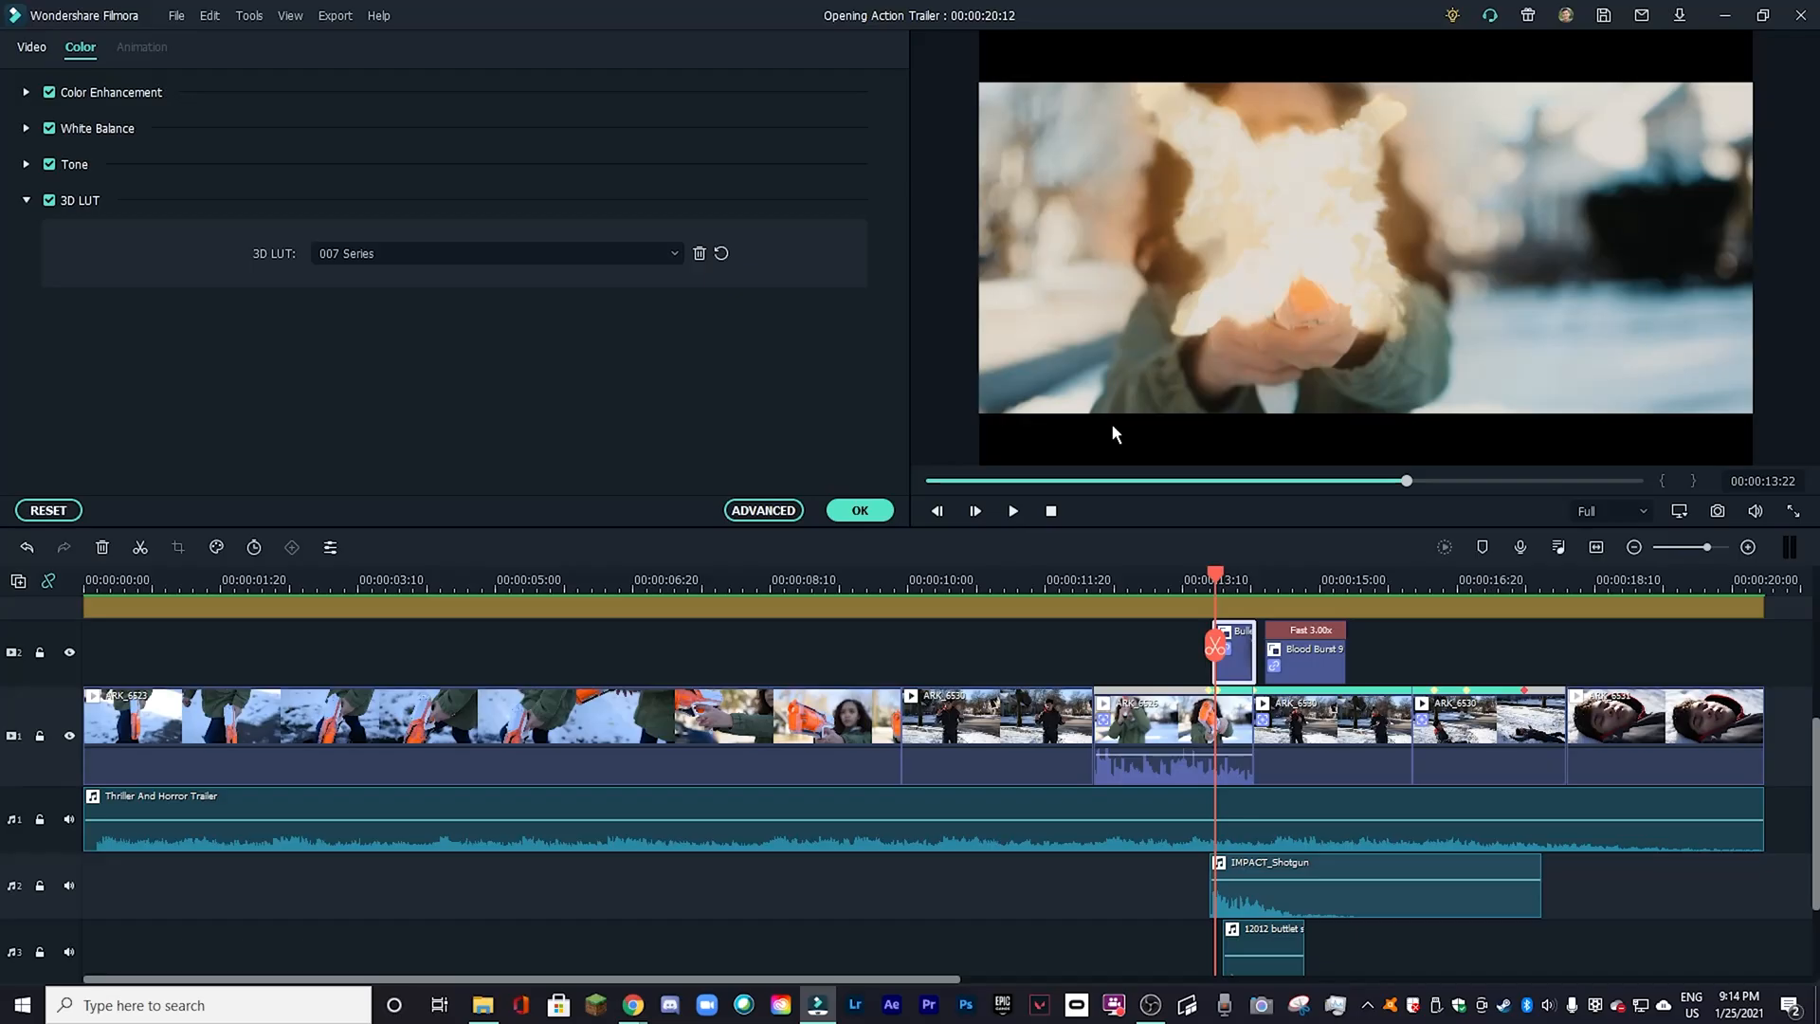
mouse_move(1264, 293)
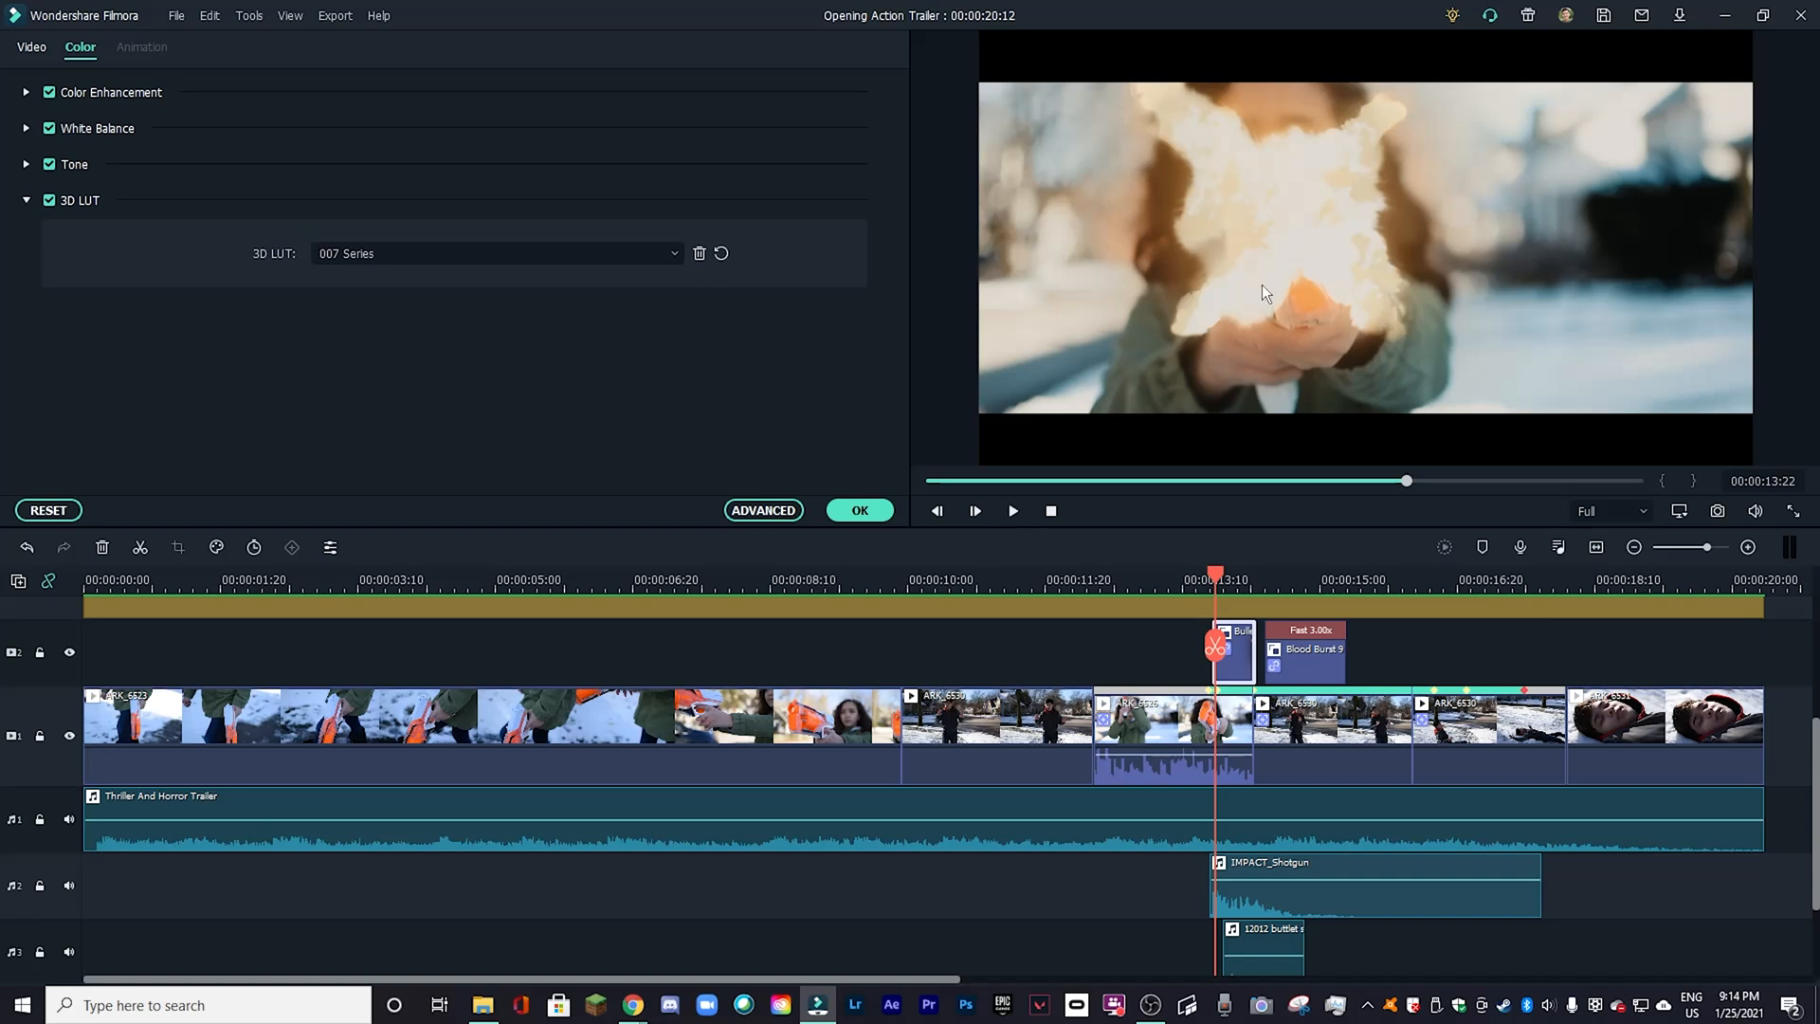
mouse_move(927, 295)
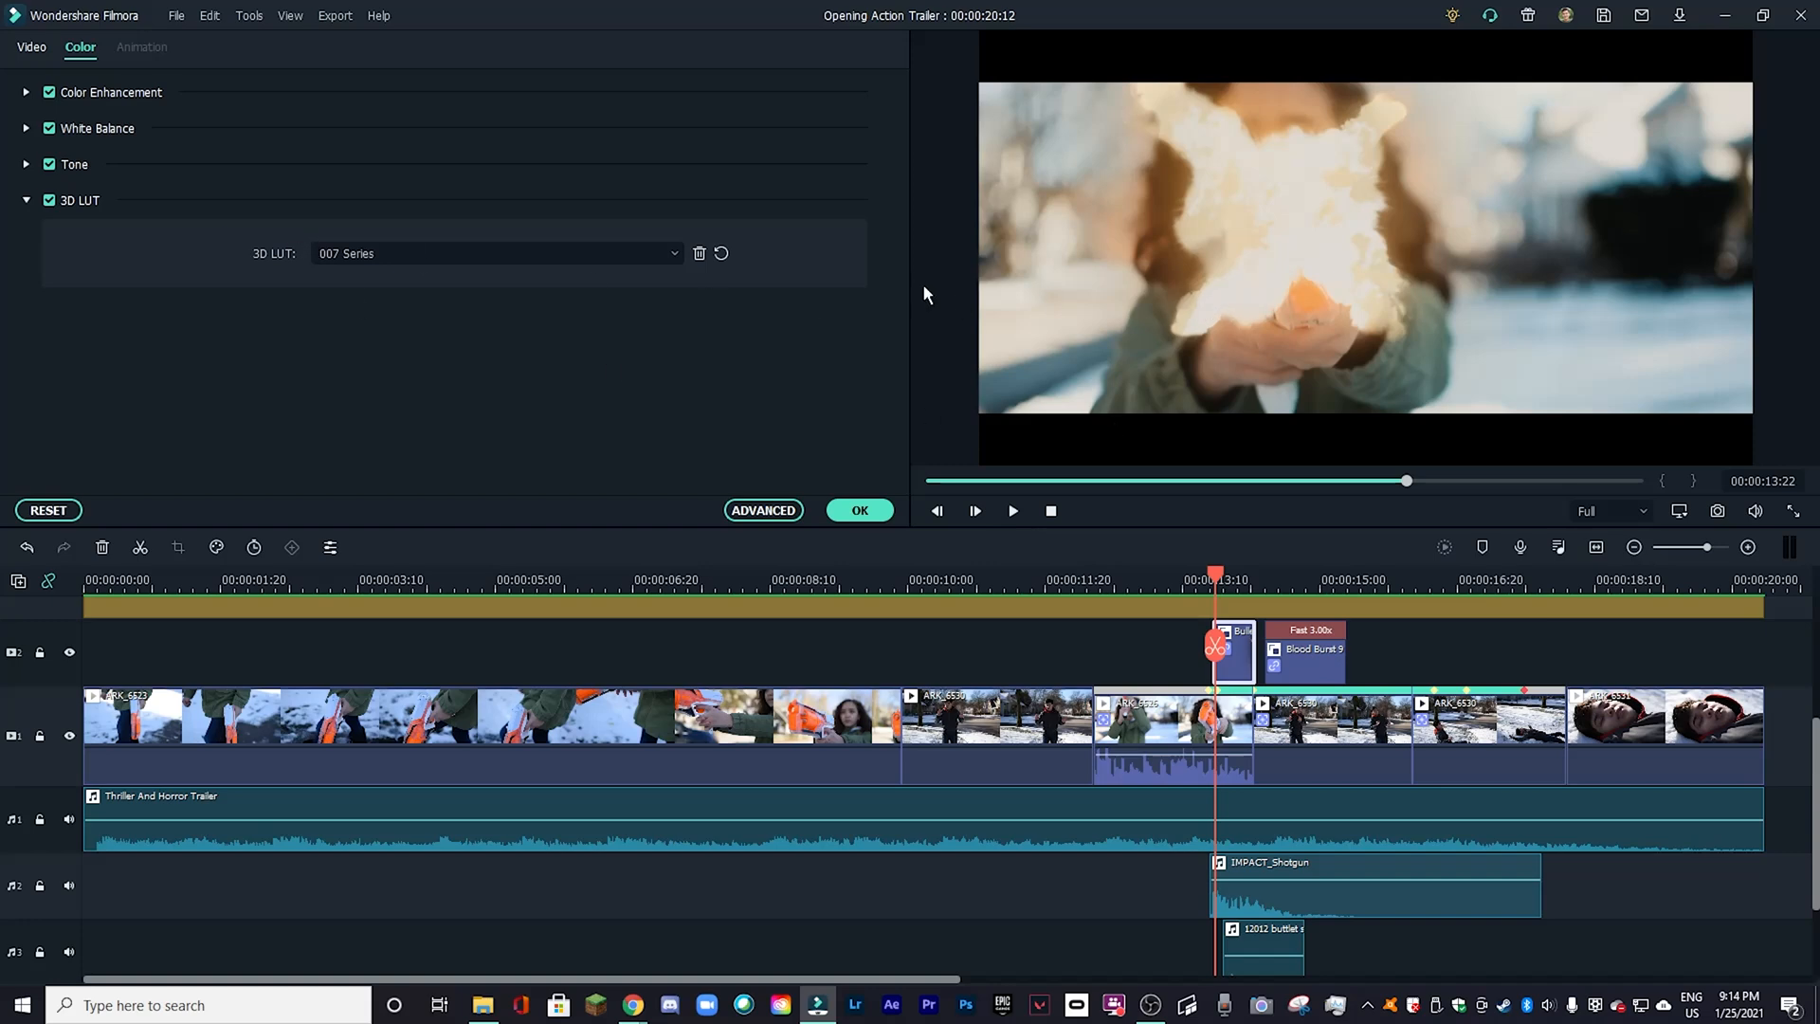
mouse_move(1364, 253)
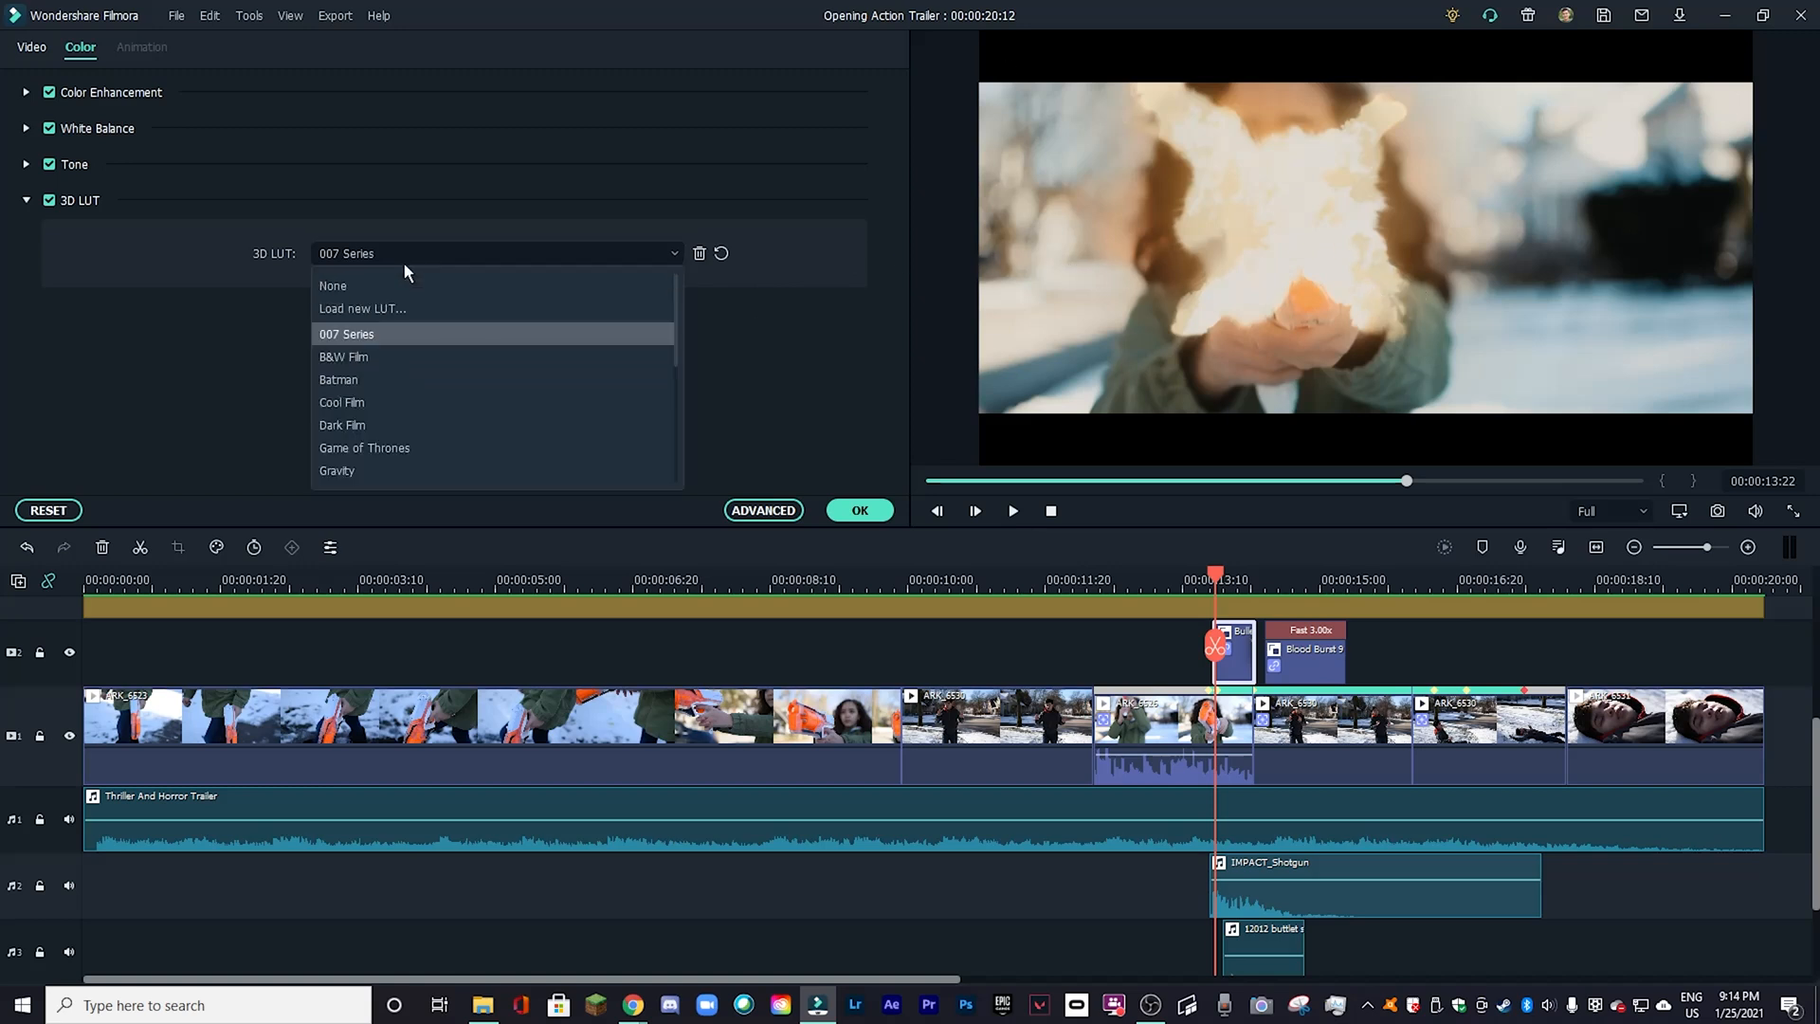
click(289, 52)
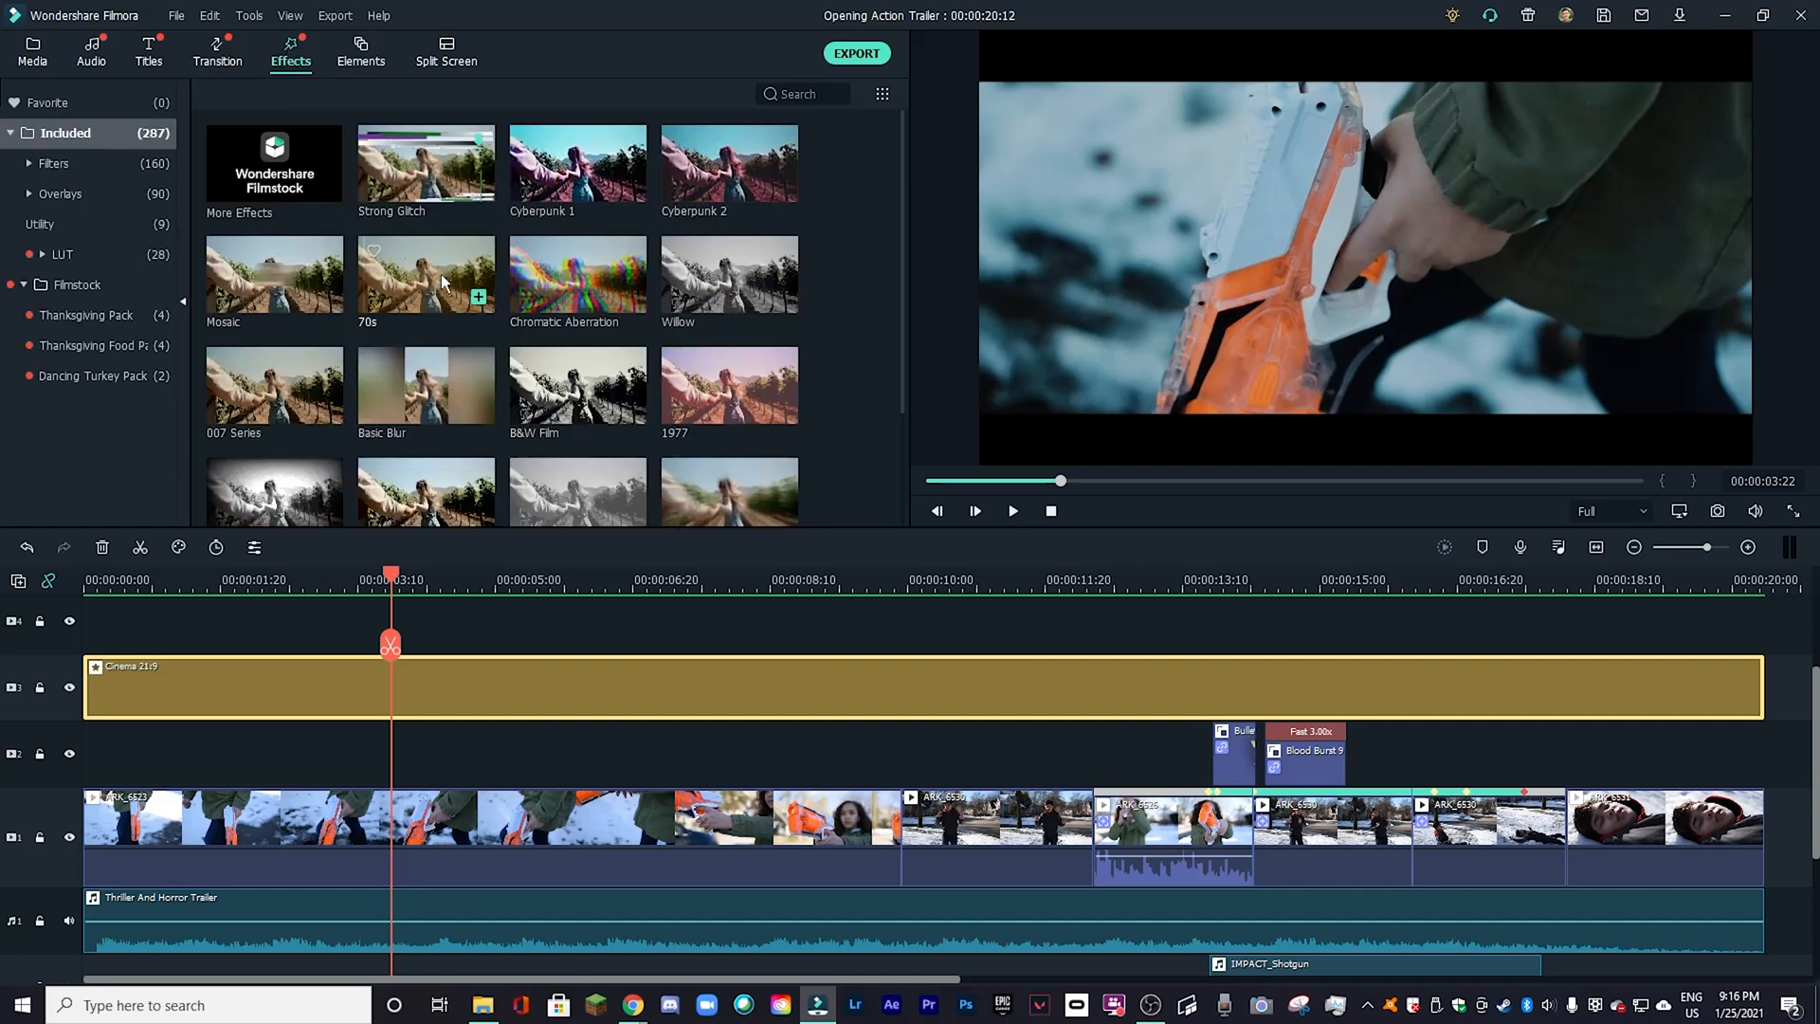
Step: Review and confirm Cinema 21:9 border settings, then search effects for 'cinem'
double_click(465, 686)
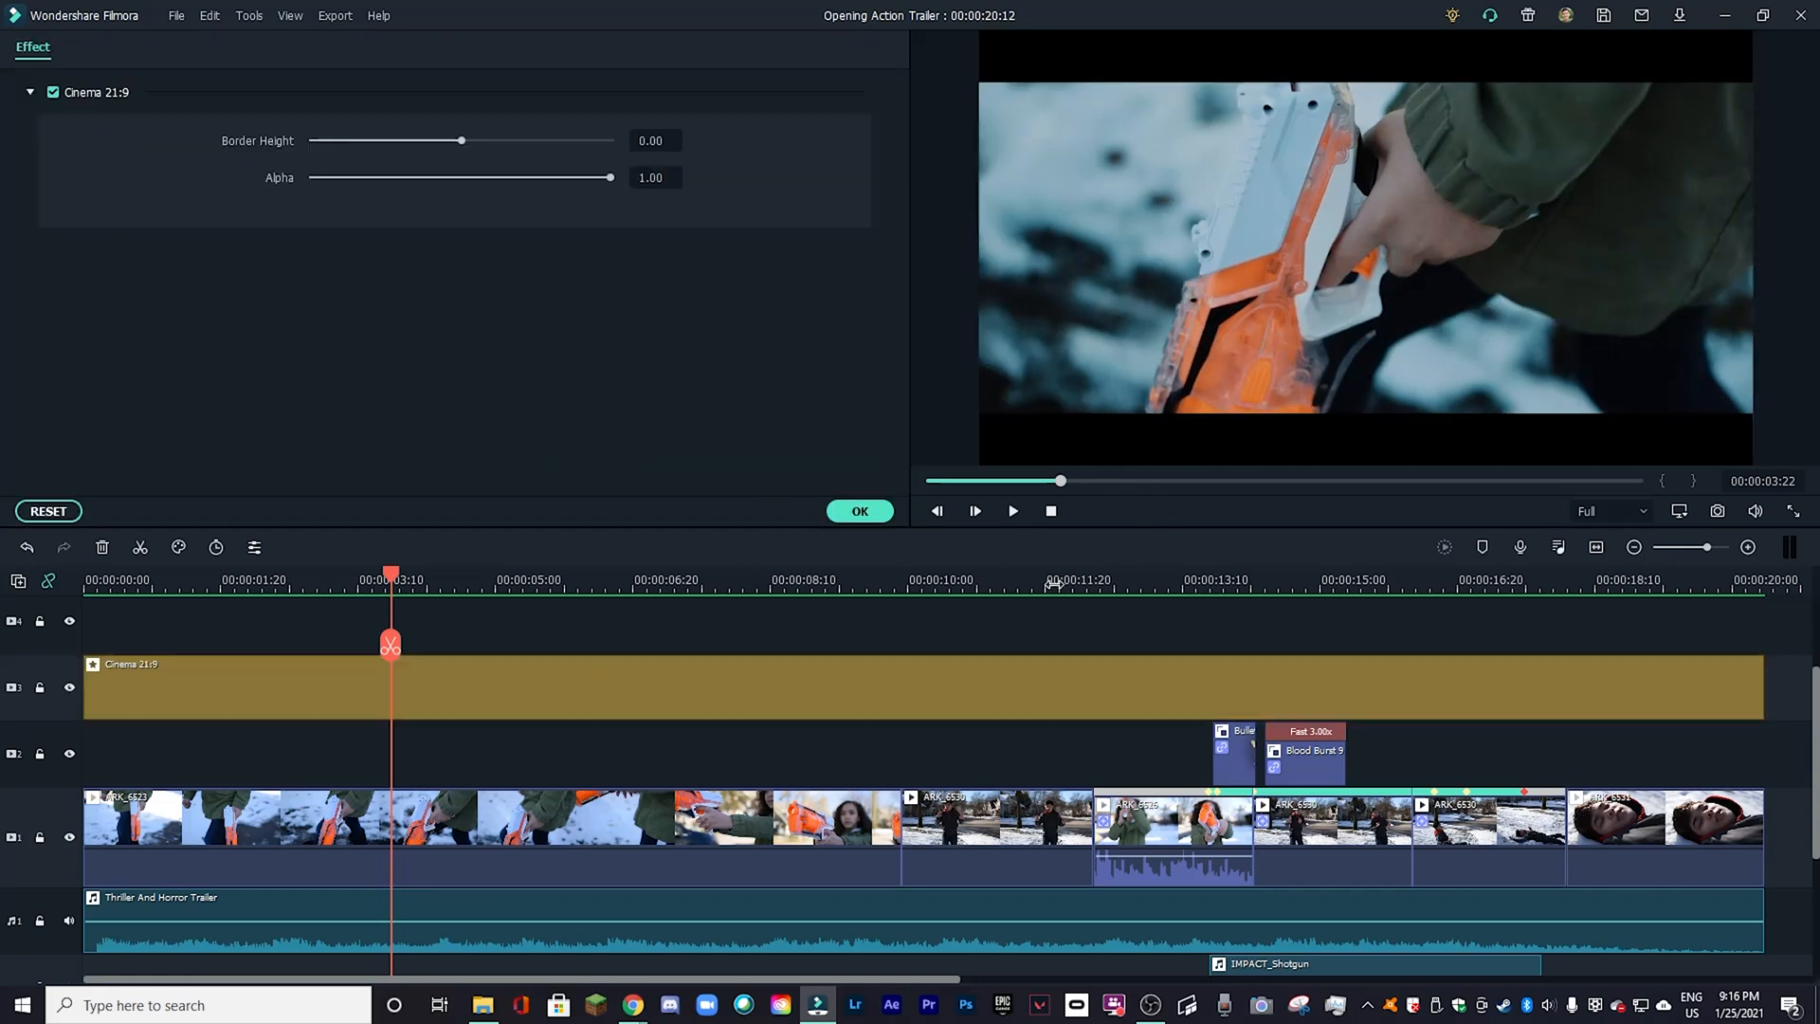
click(537, 93)
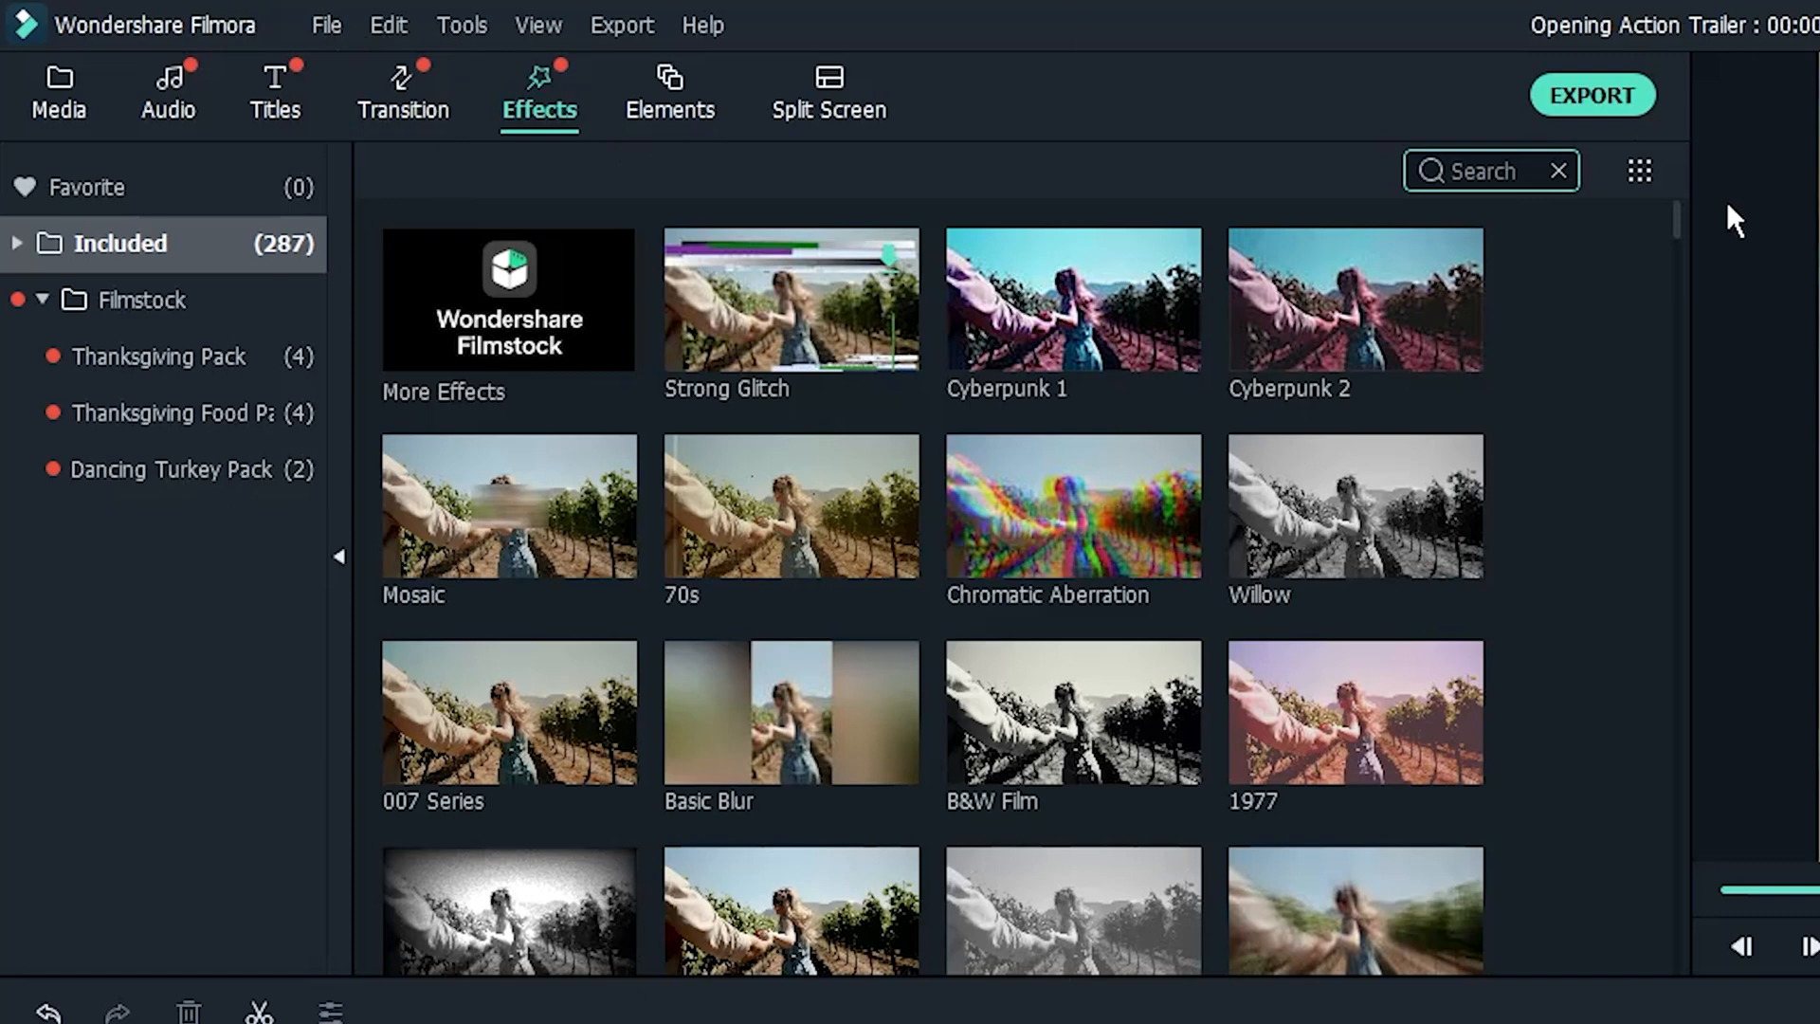
text(cinem)
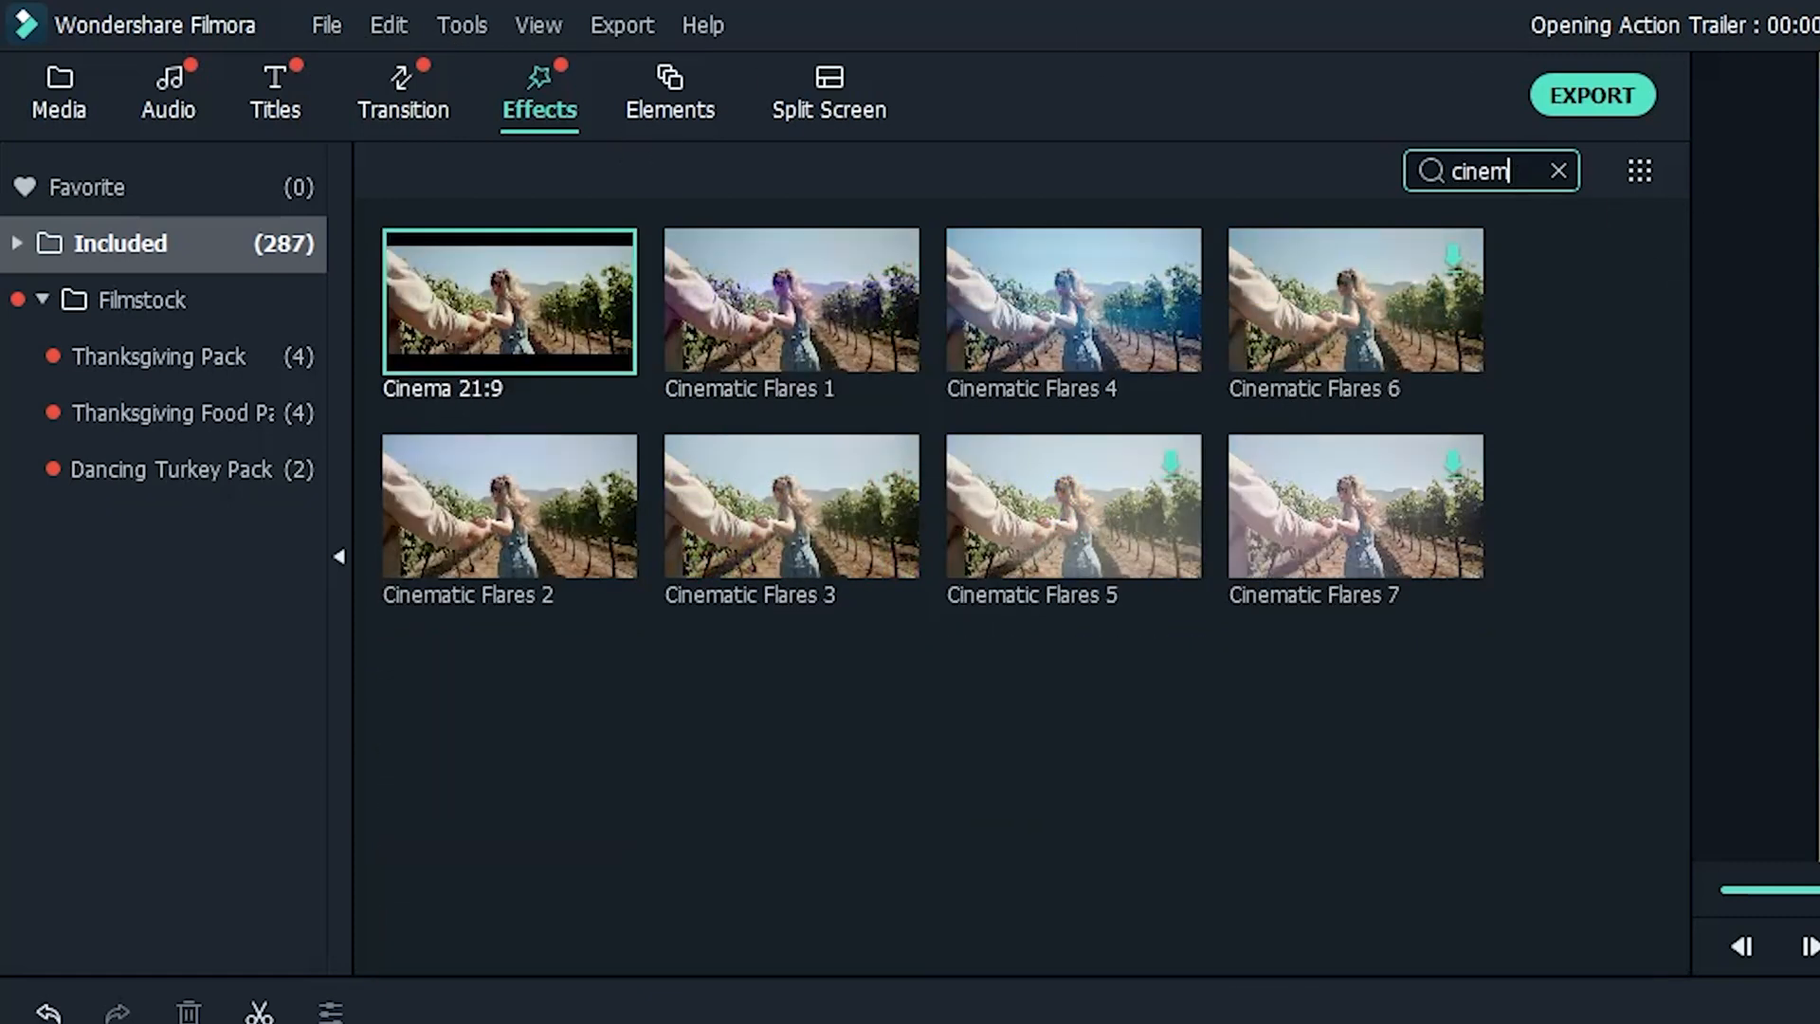